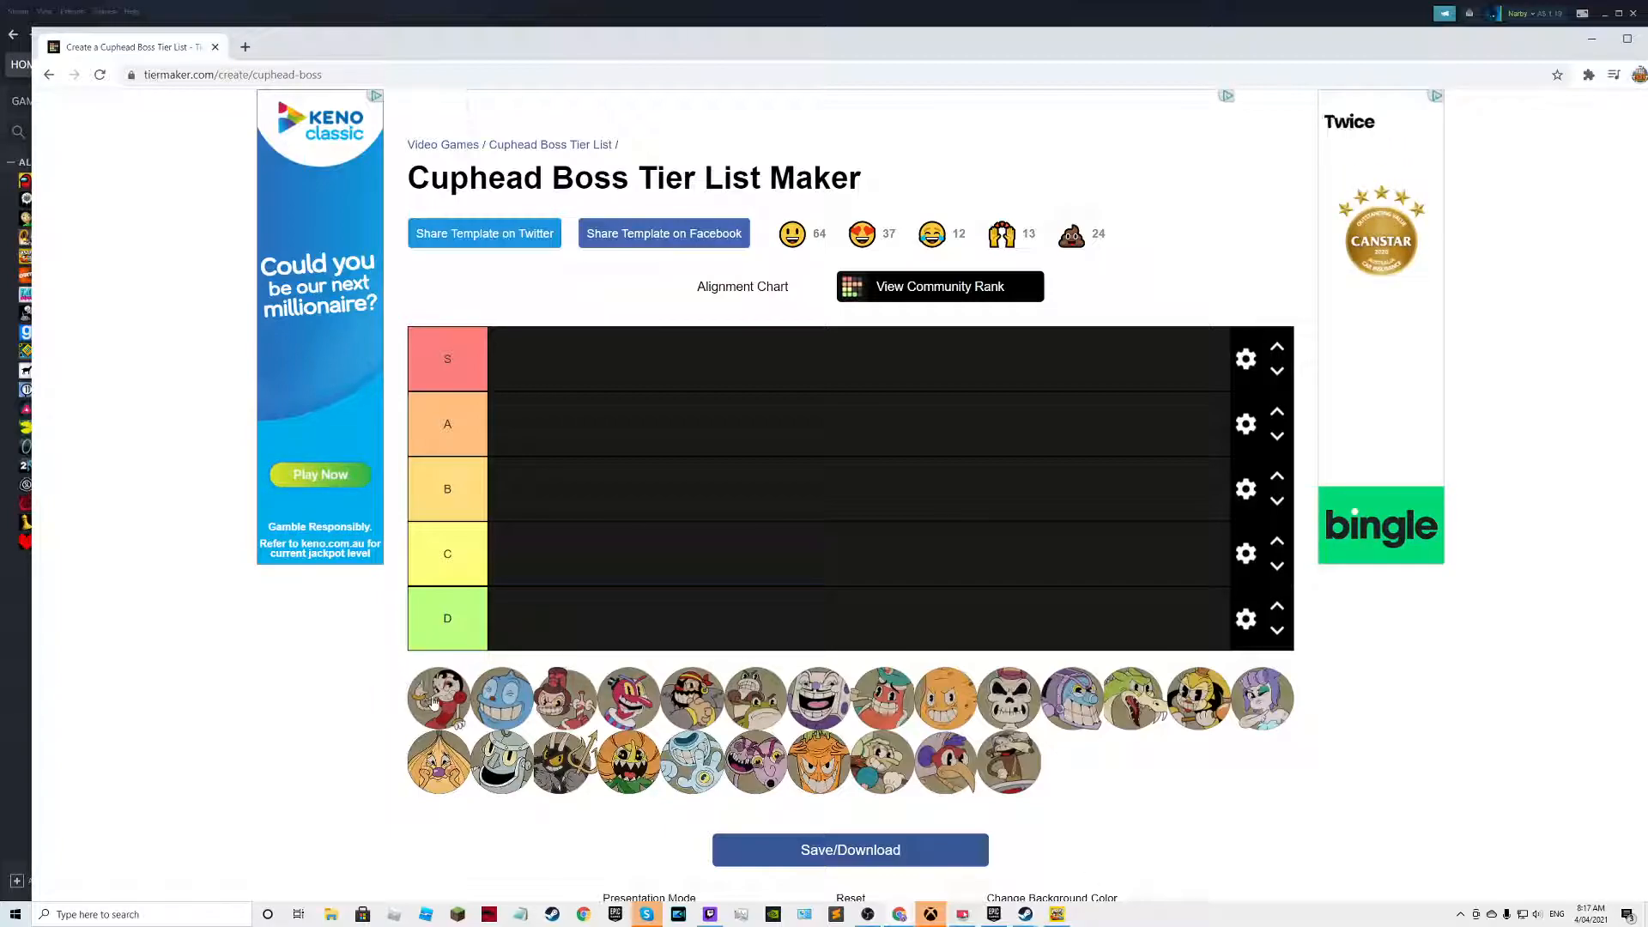
Rank the first boss in the S row after trying it over the B, C and D rows.
left_click_drag(437, 697, 446, 625)
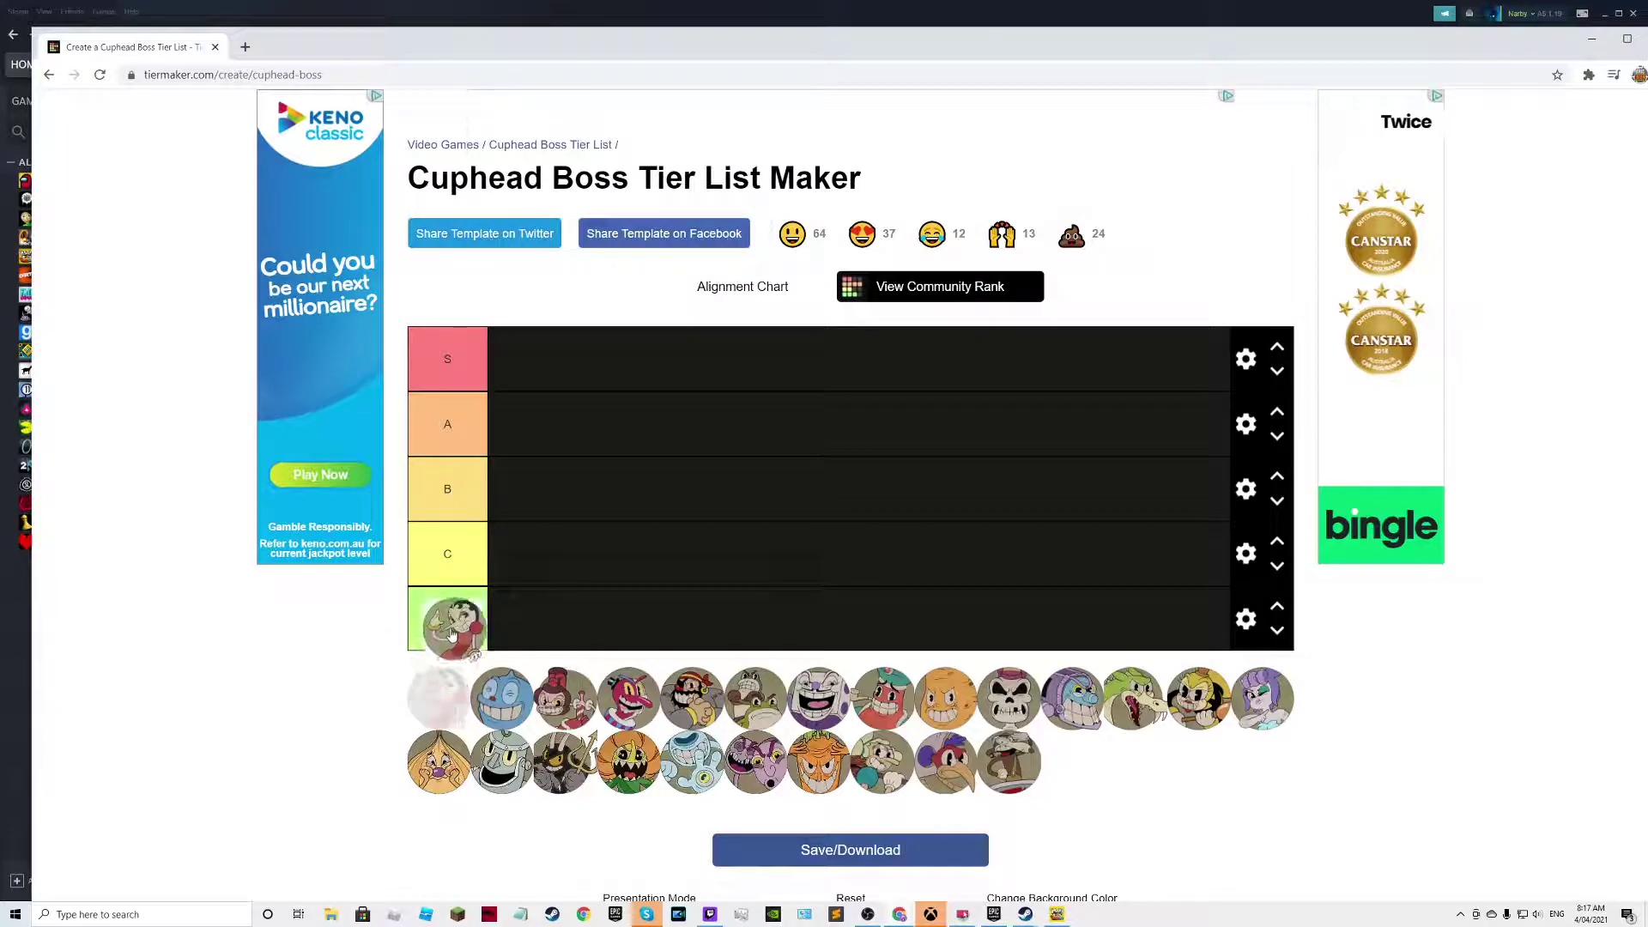
left_click_drag(446, 619, 563, 607)
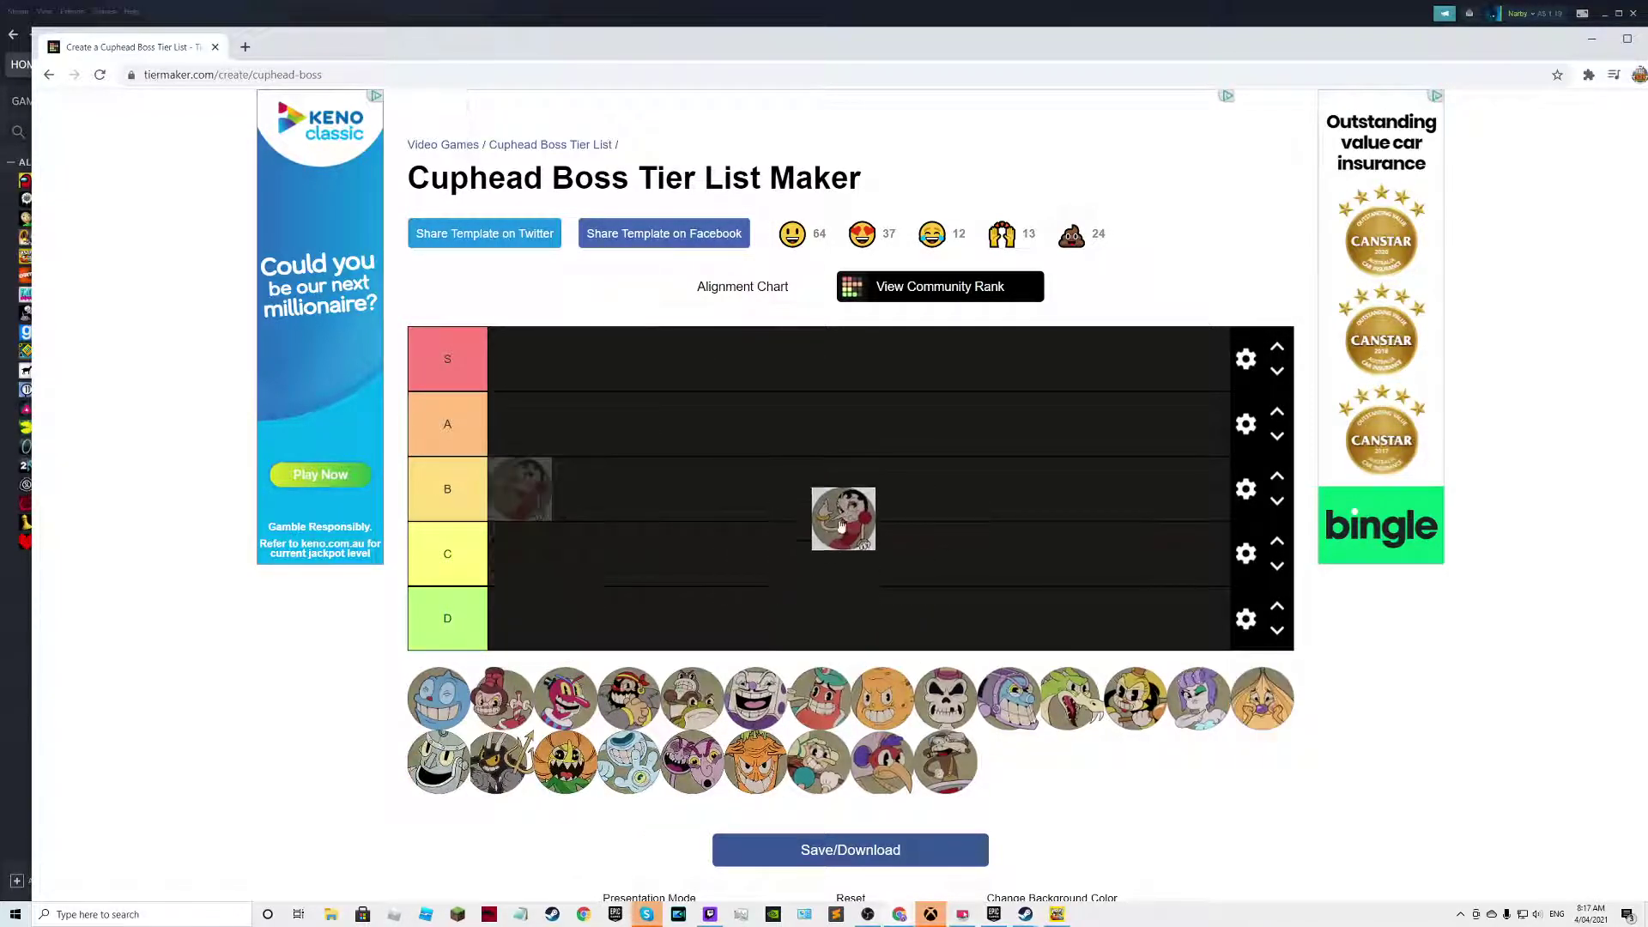
left_click_drag(843, 517, 759, 527)
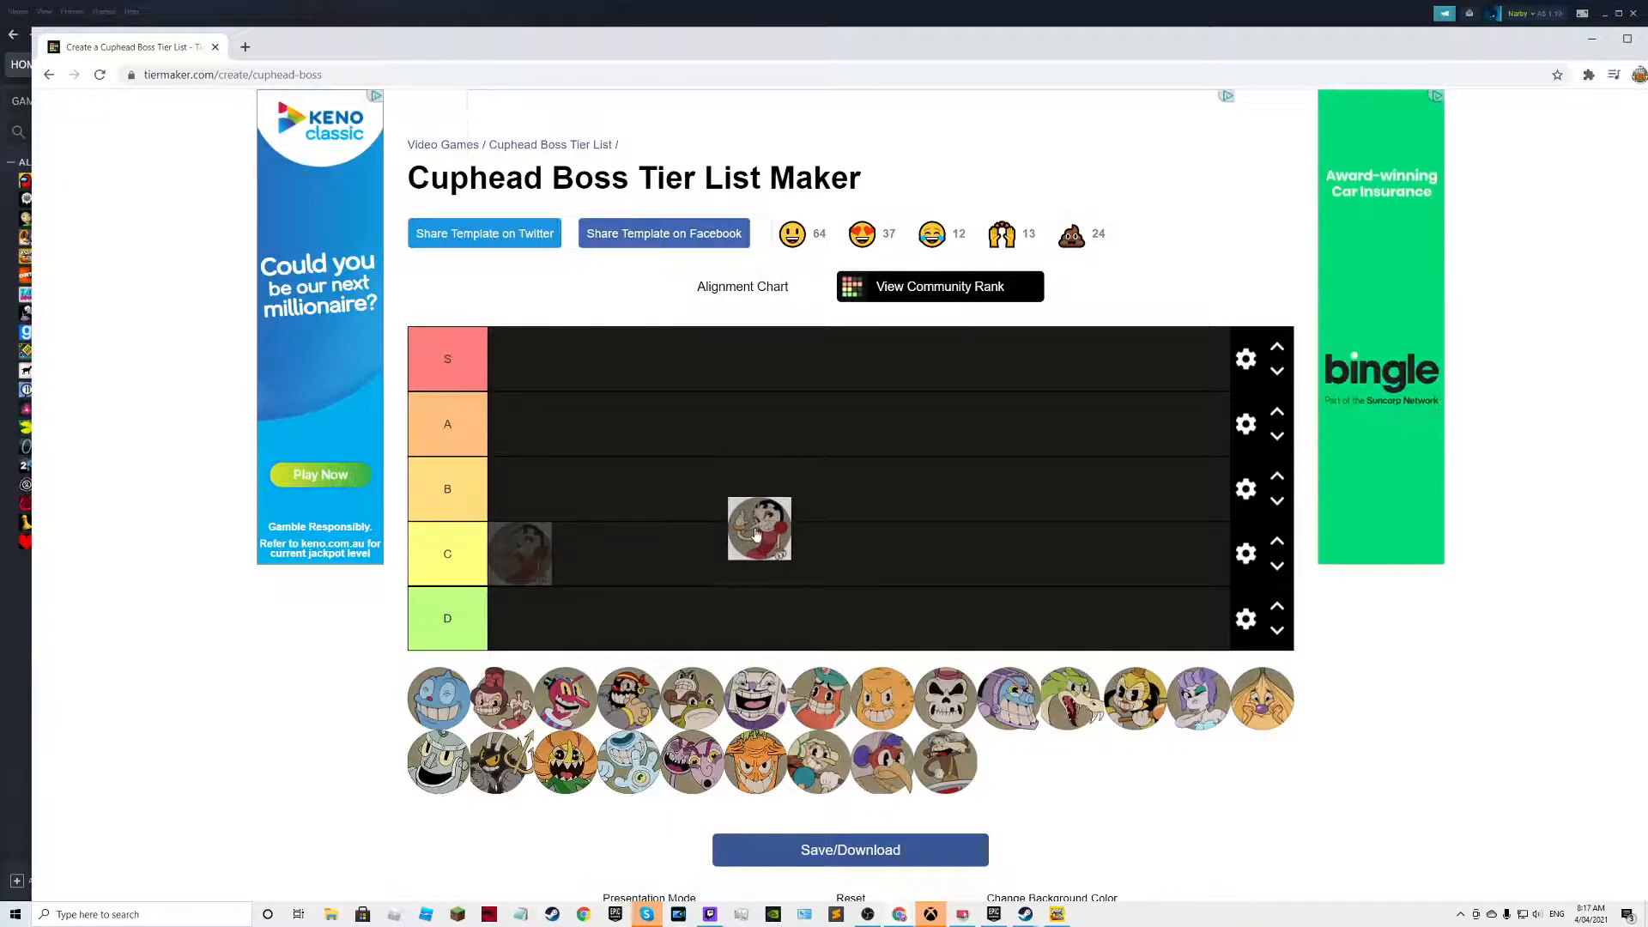
left_click_drag(759, 527, 749, 618)
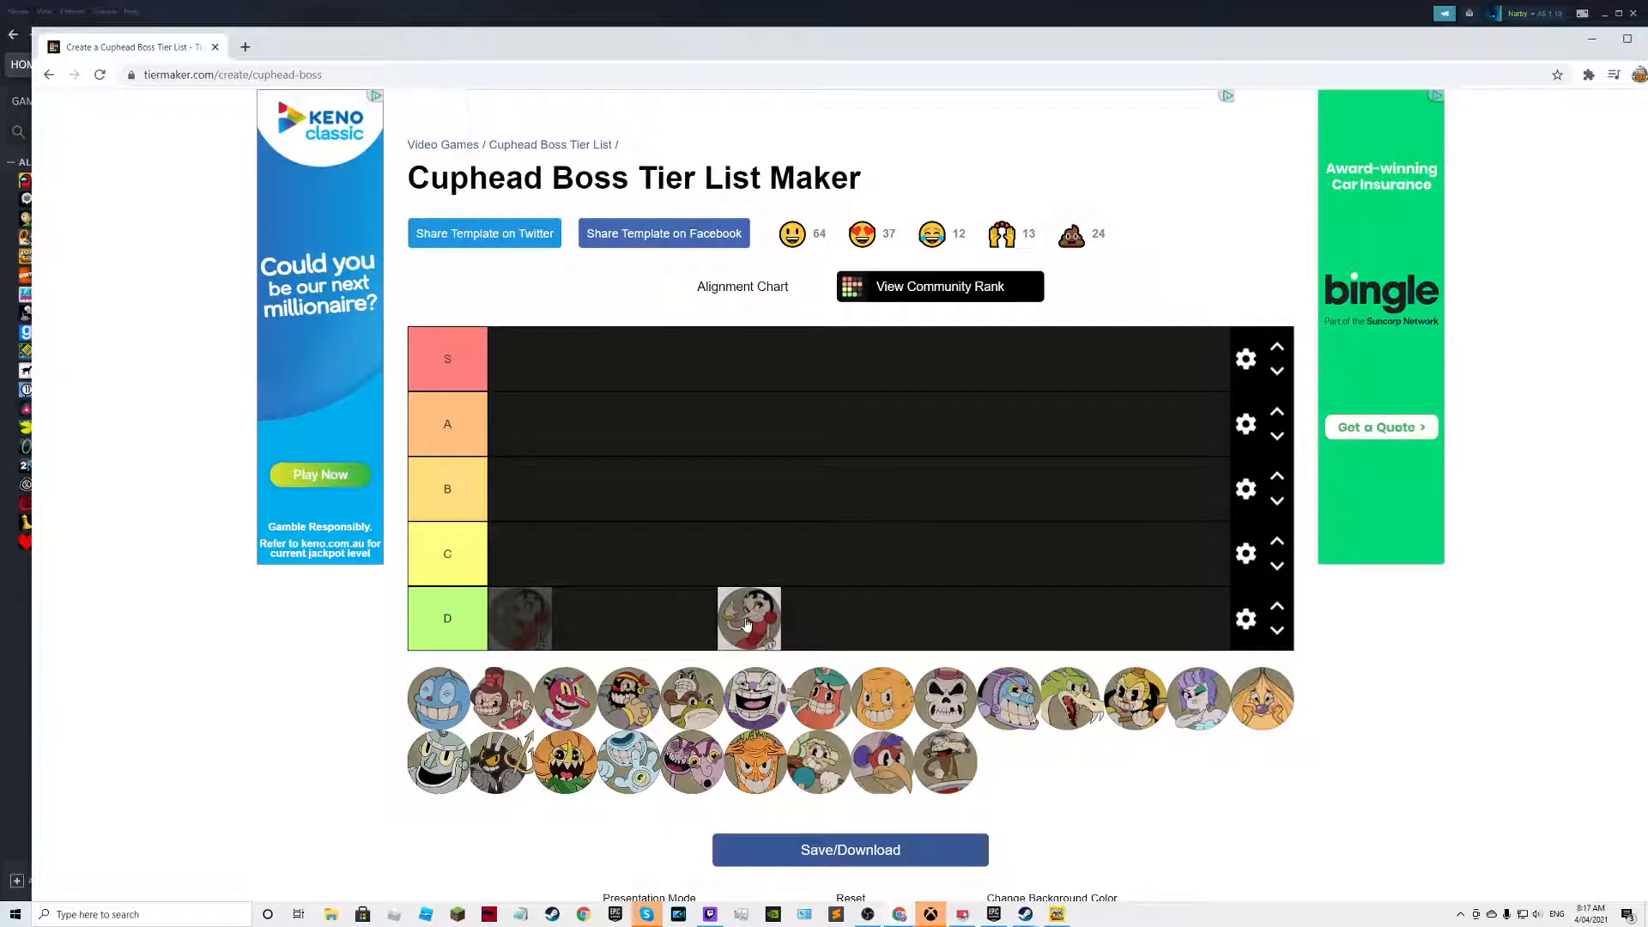
left_click_drag(751, 618, 518, 359)
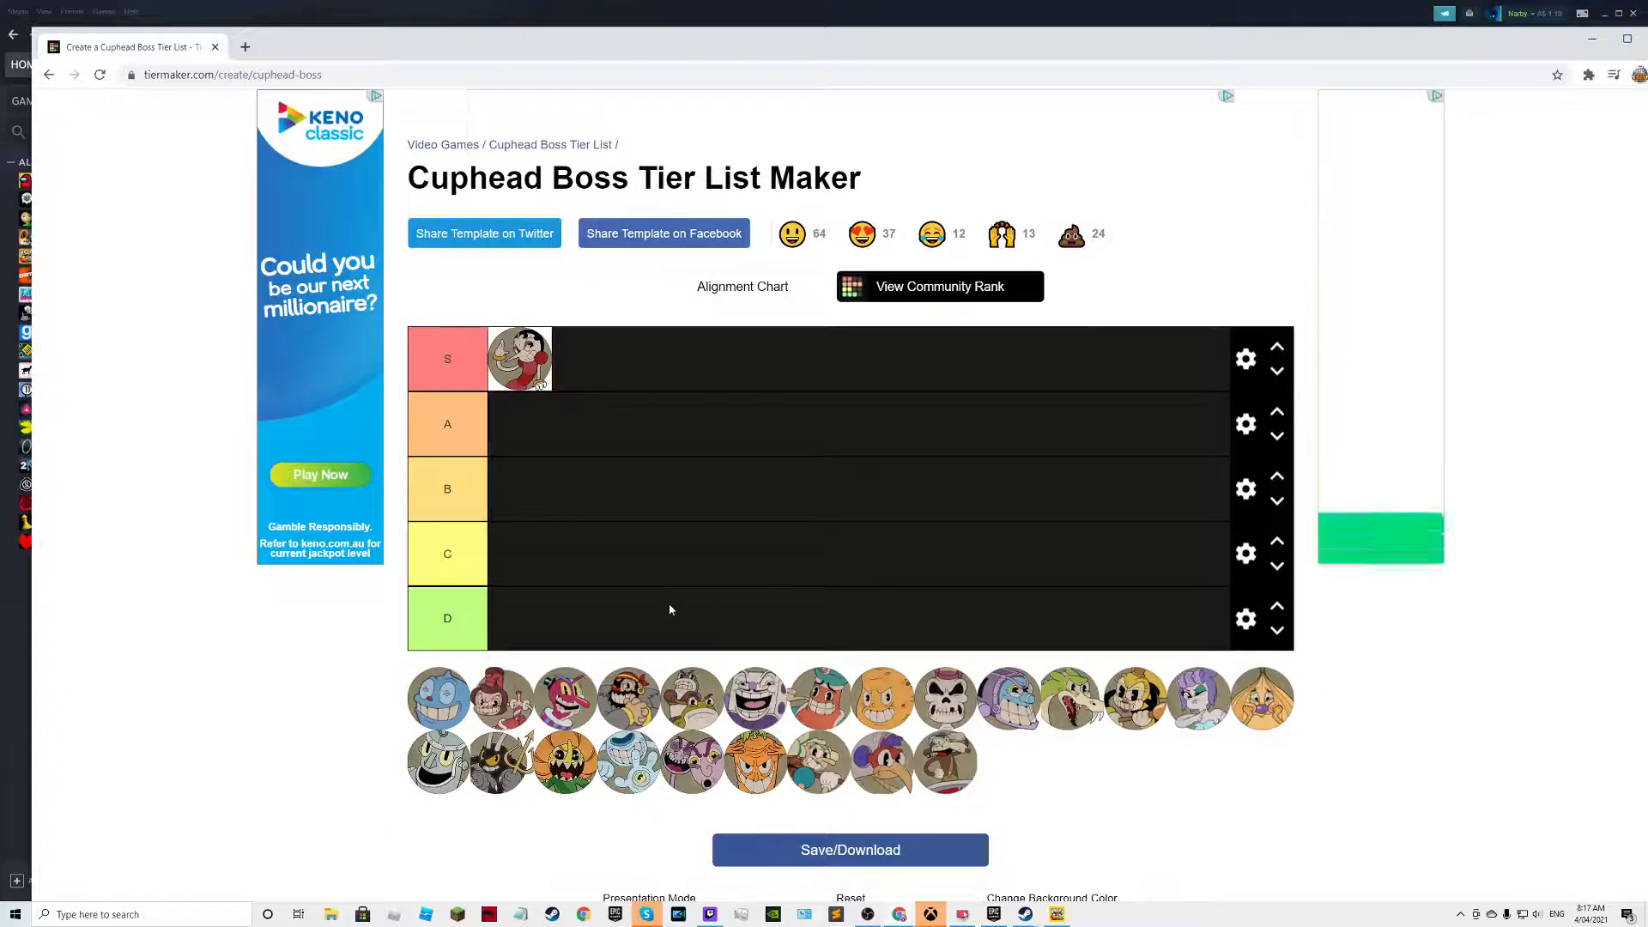
Rank the blue boss in D, one boss in A, two bosses in B and a second boss in D.
left_click_drag(437, 697, 559, 554)
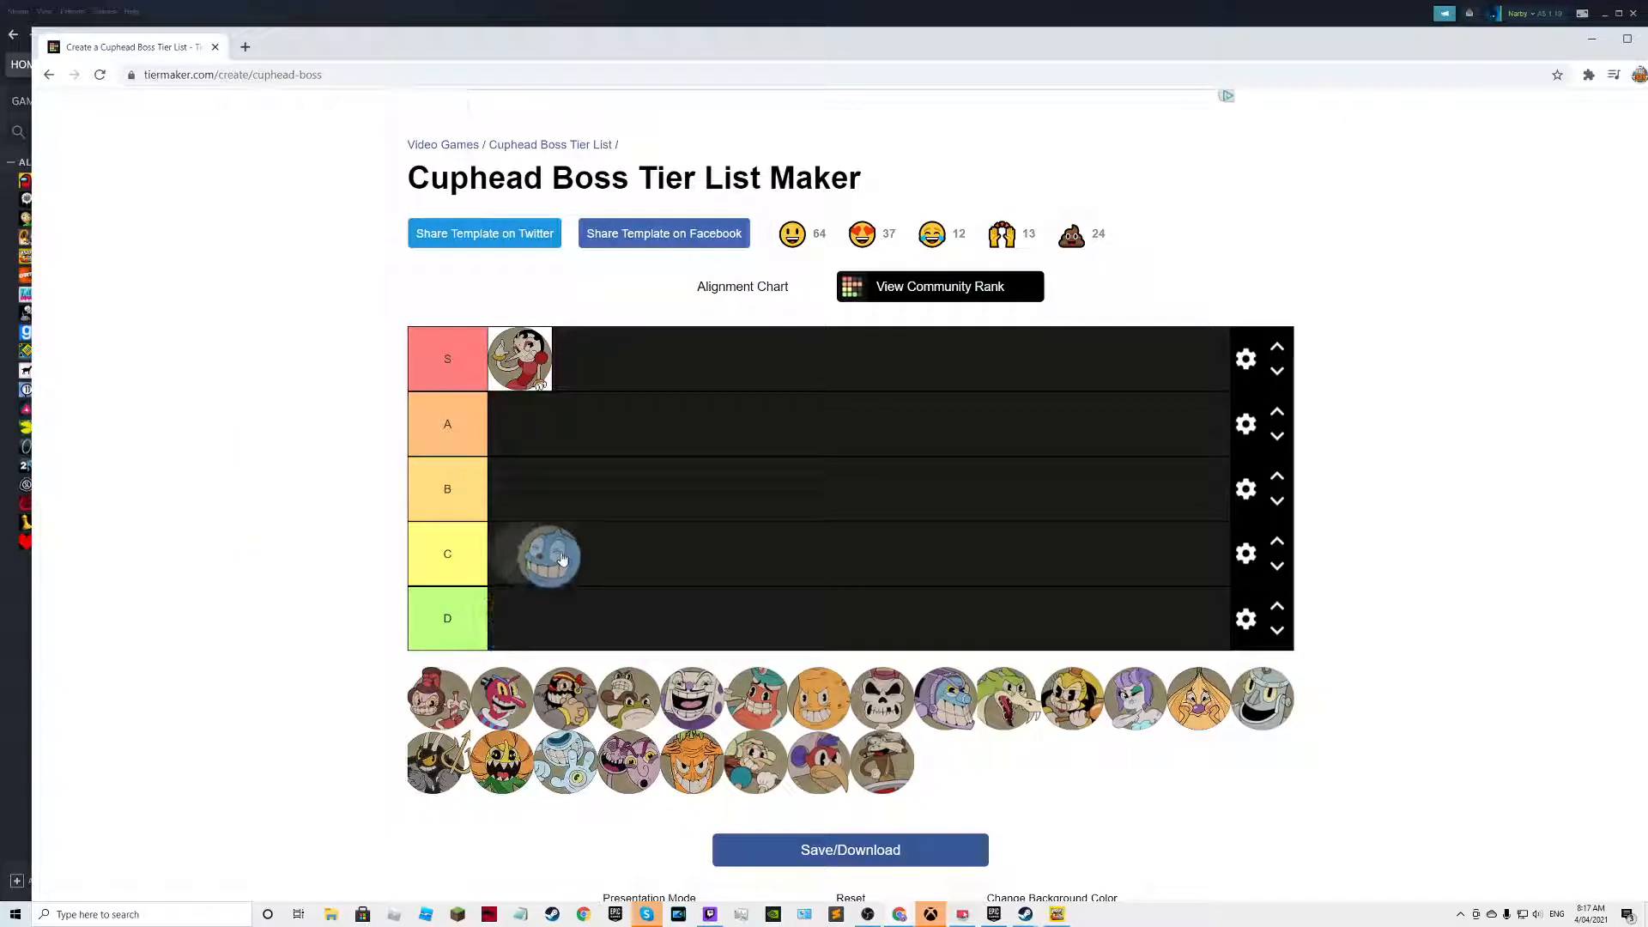
left_click_drag(546, 554, 519, 618)
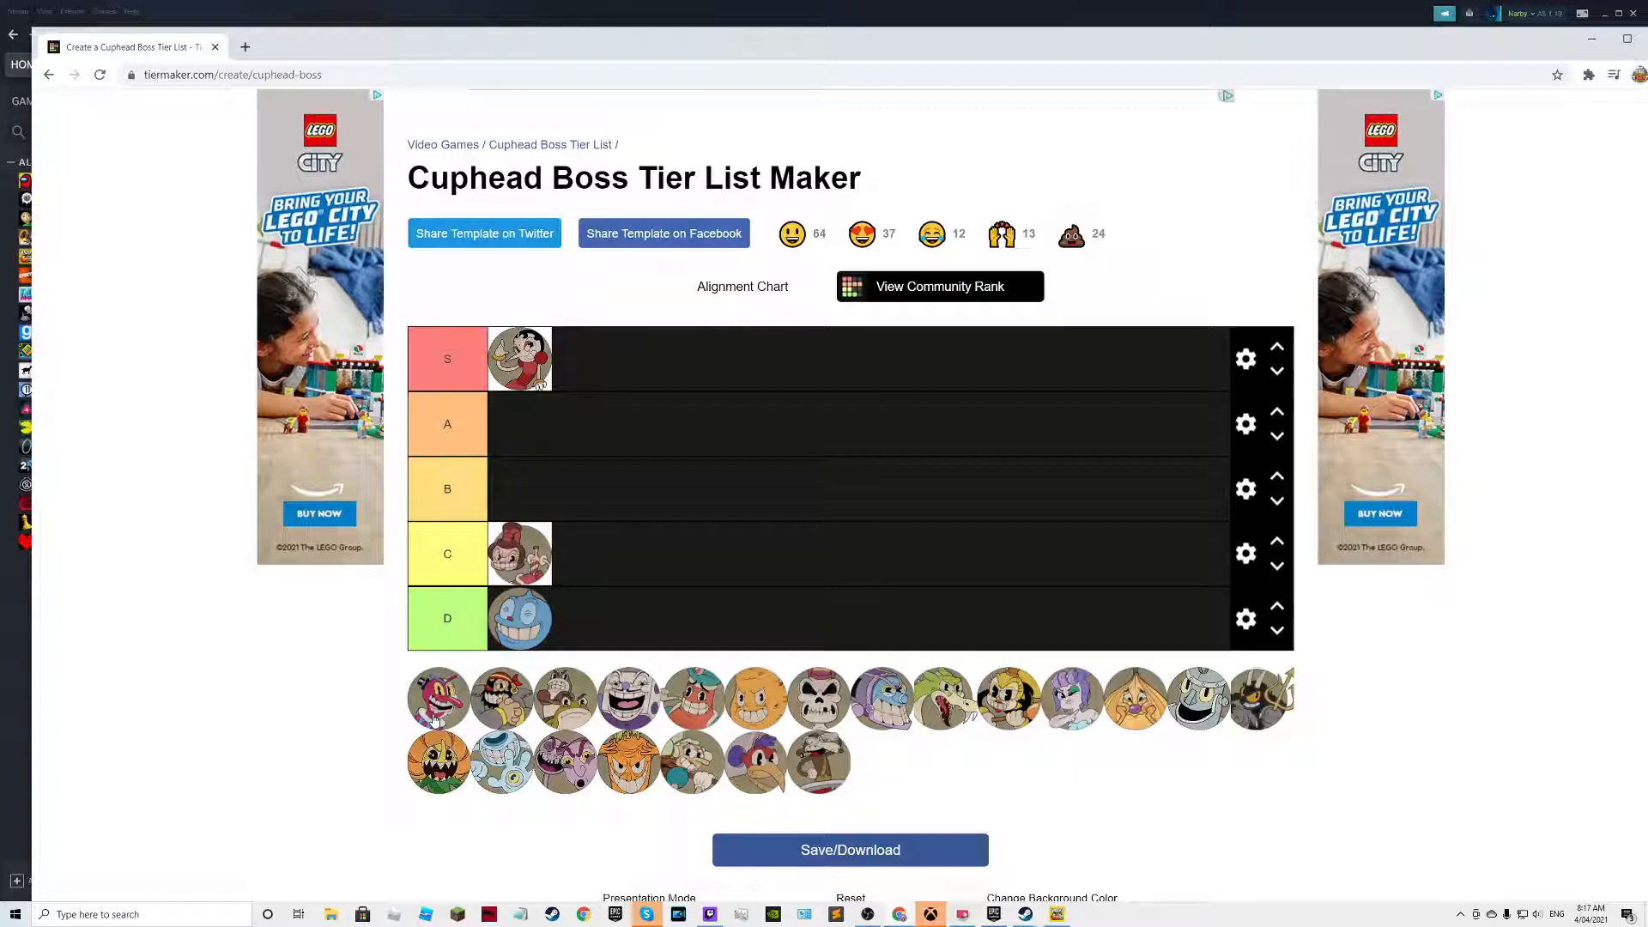
left_click_drag(437, 696, 478, 678)
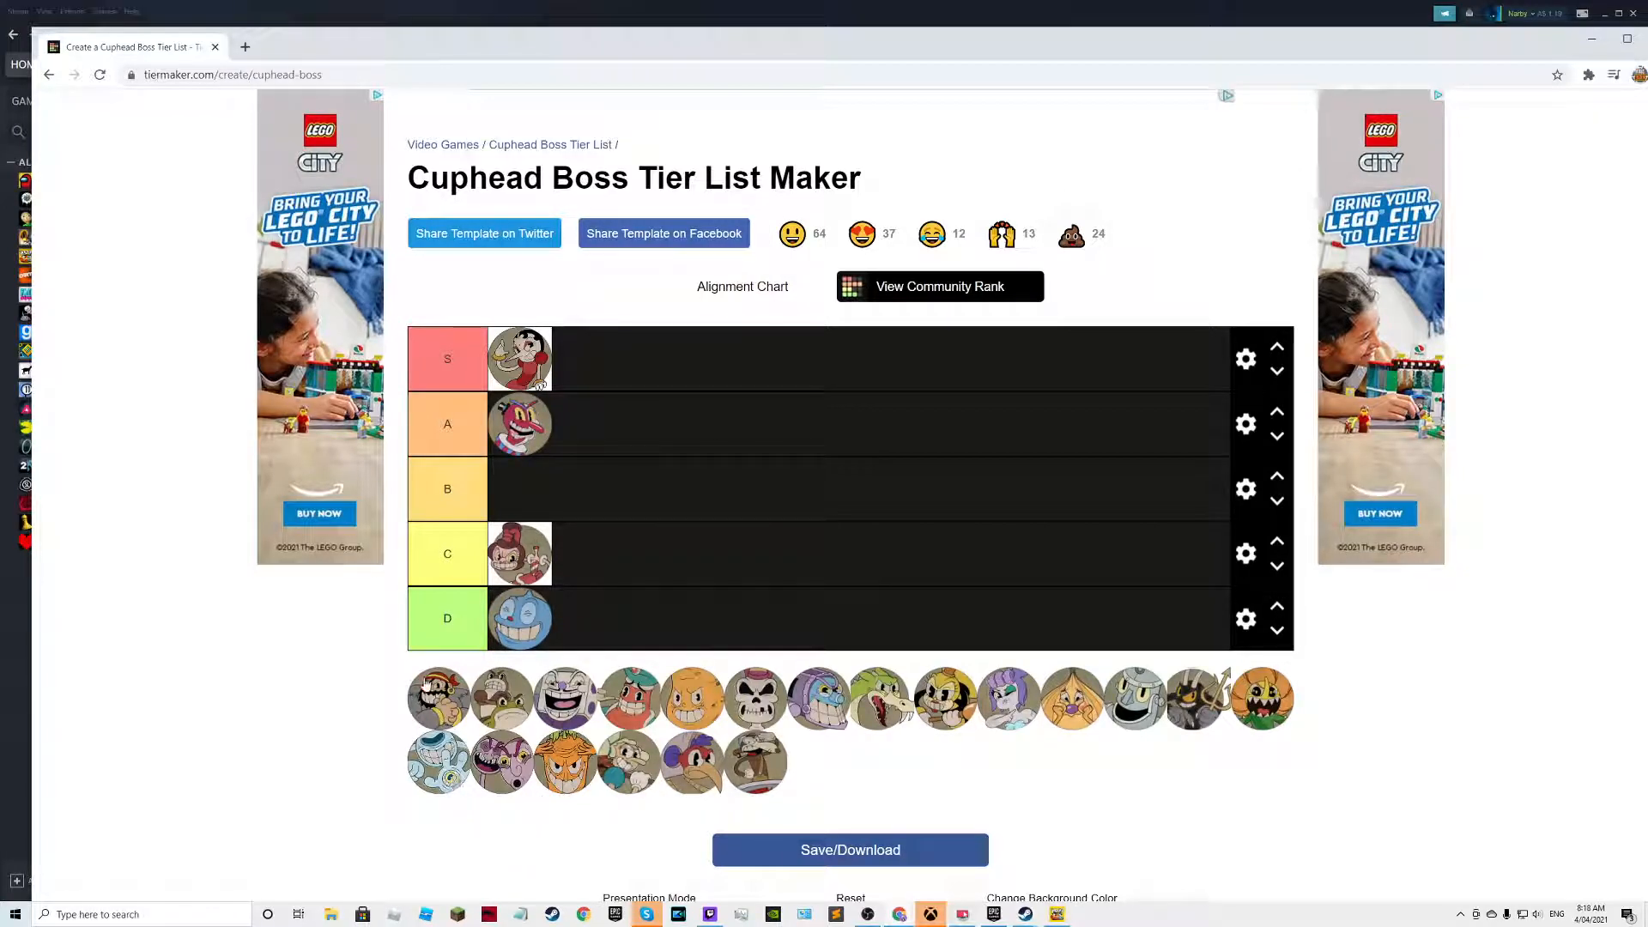
left_click_drag(438, 697, 557, 457)
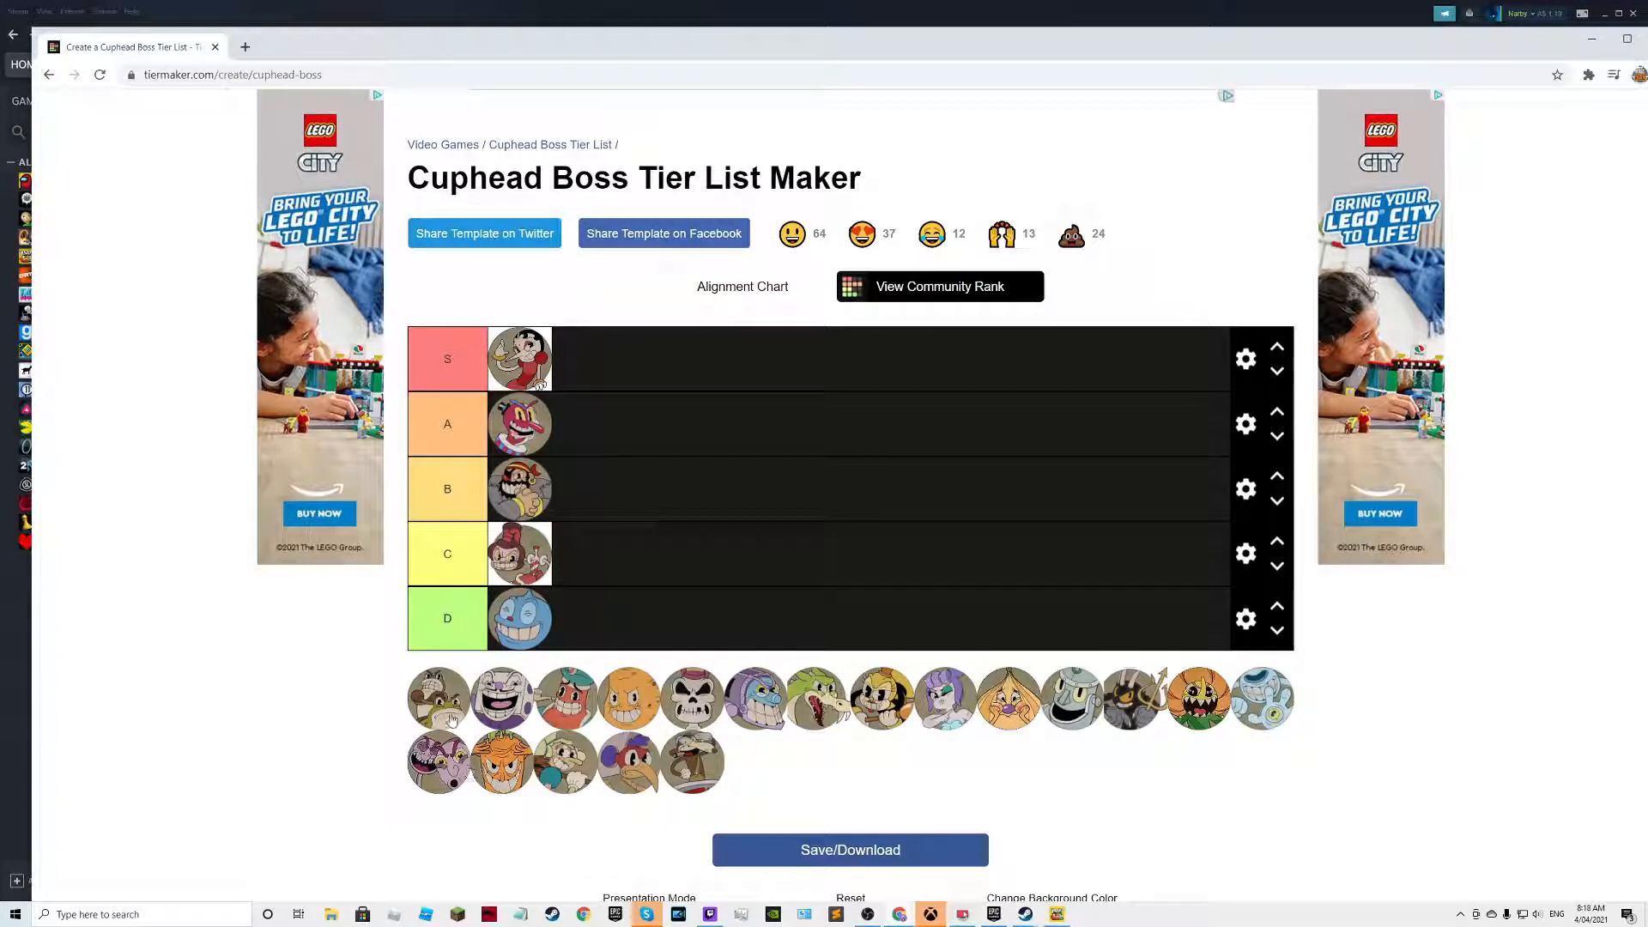
left_click_drag(439, 697, 583, 490)
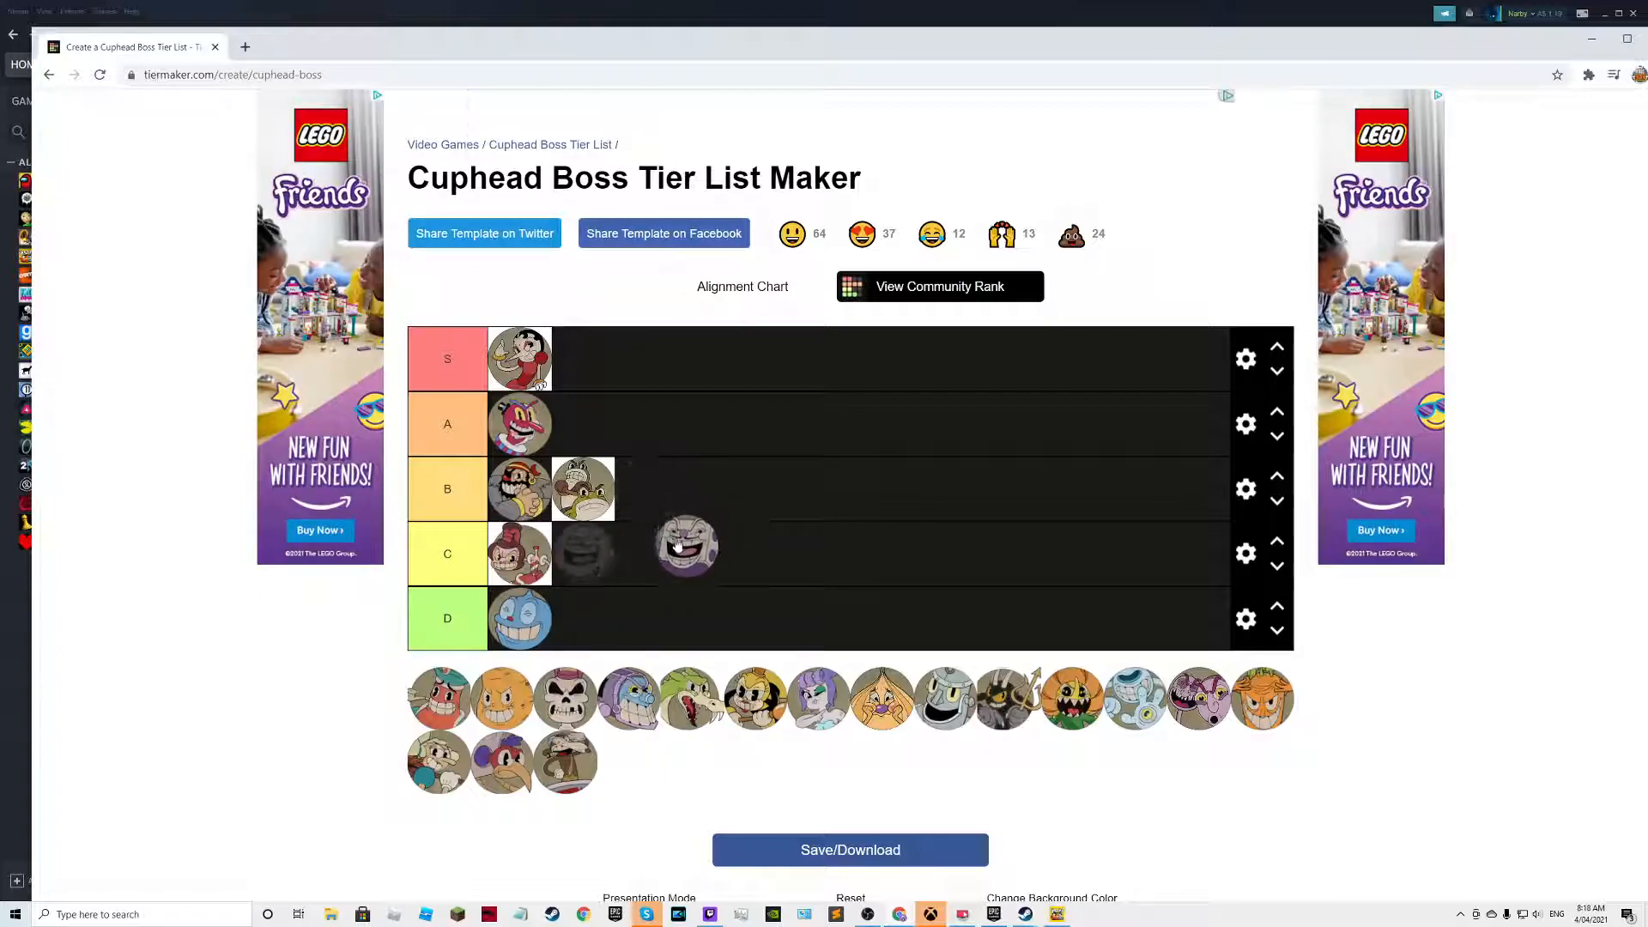
left_click_drag(685, 545, 696, 611)
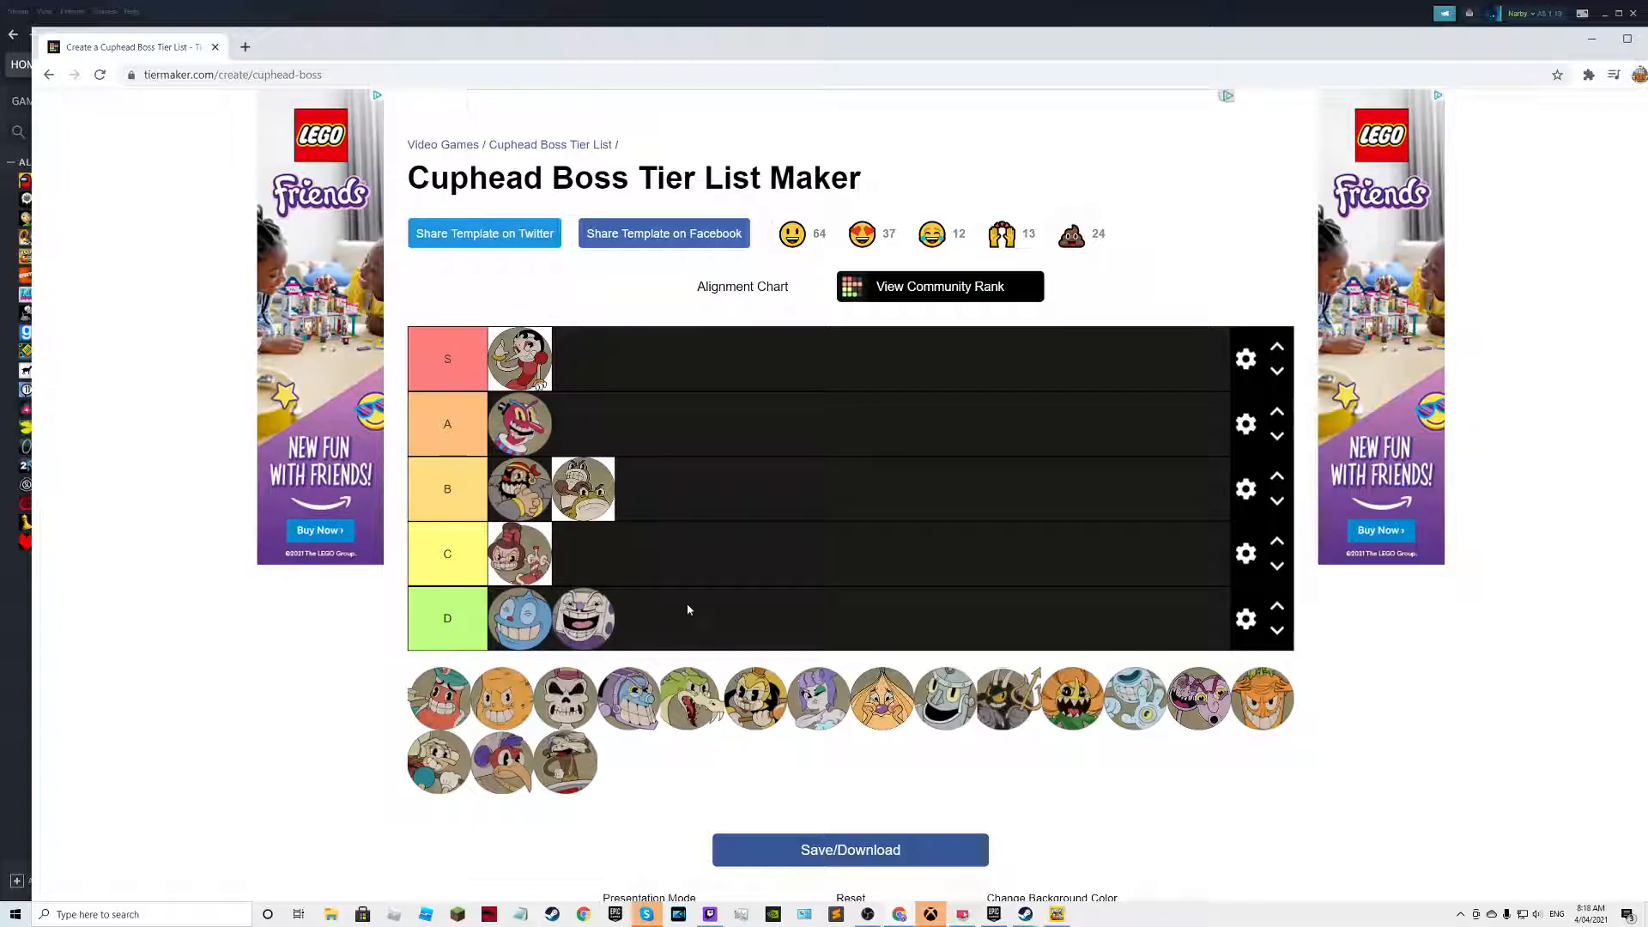
Move another boss into the rows, then return to the Cuphead boss tier list page.
left_click_drag(584, 617, 659, 538)
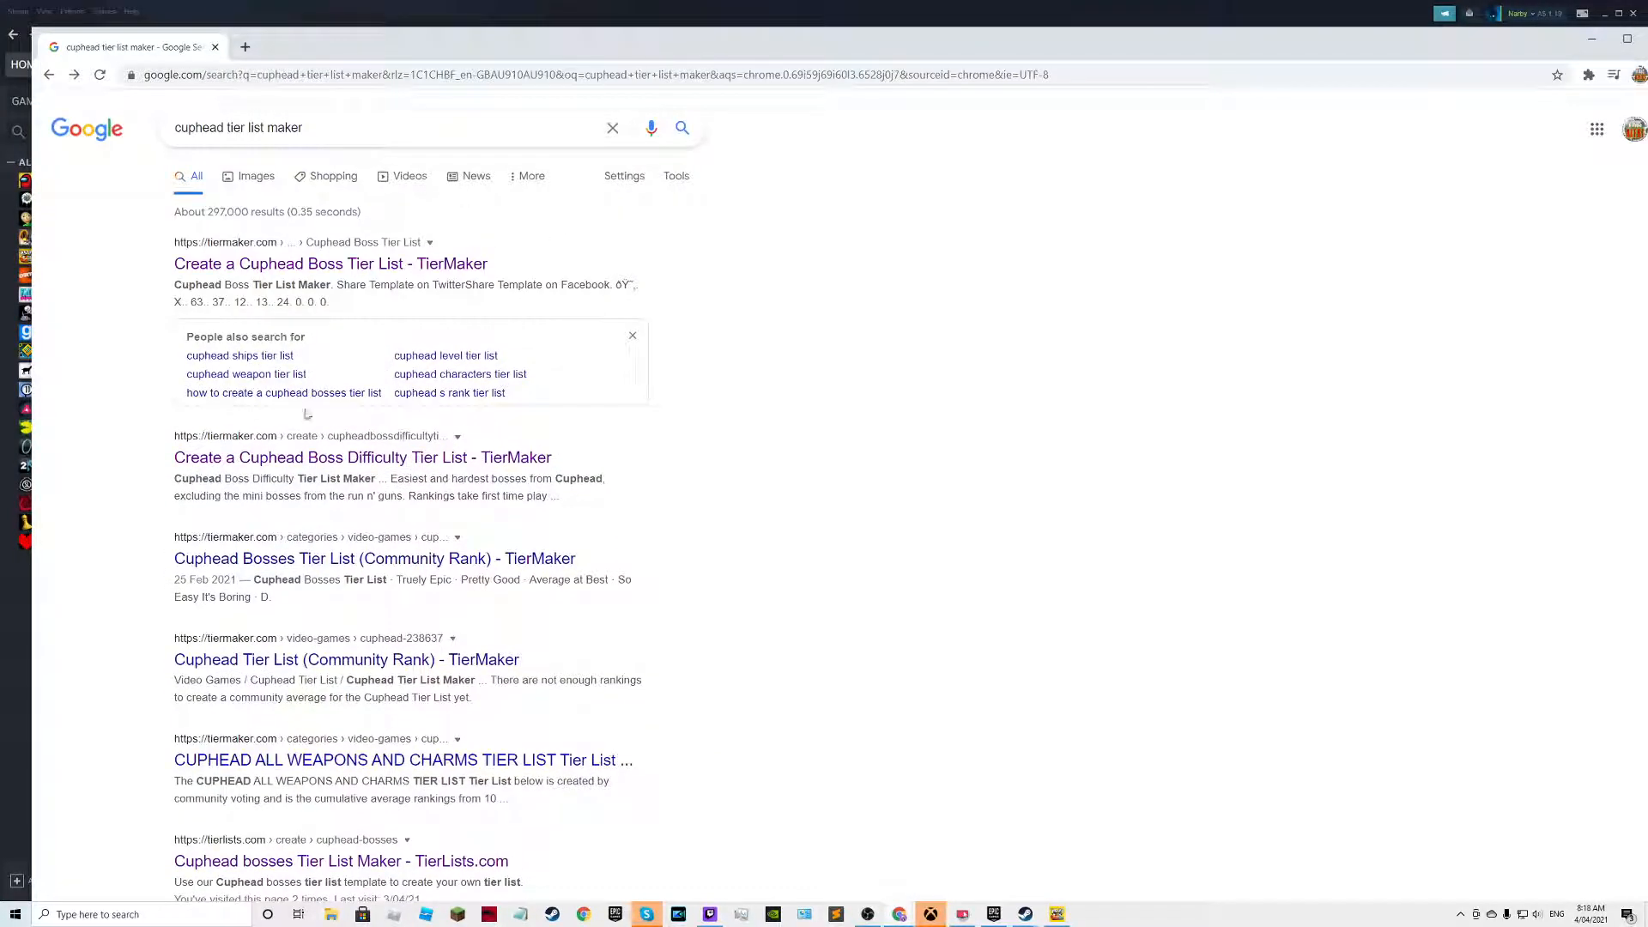
left_click(329, 264)
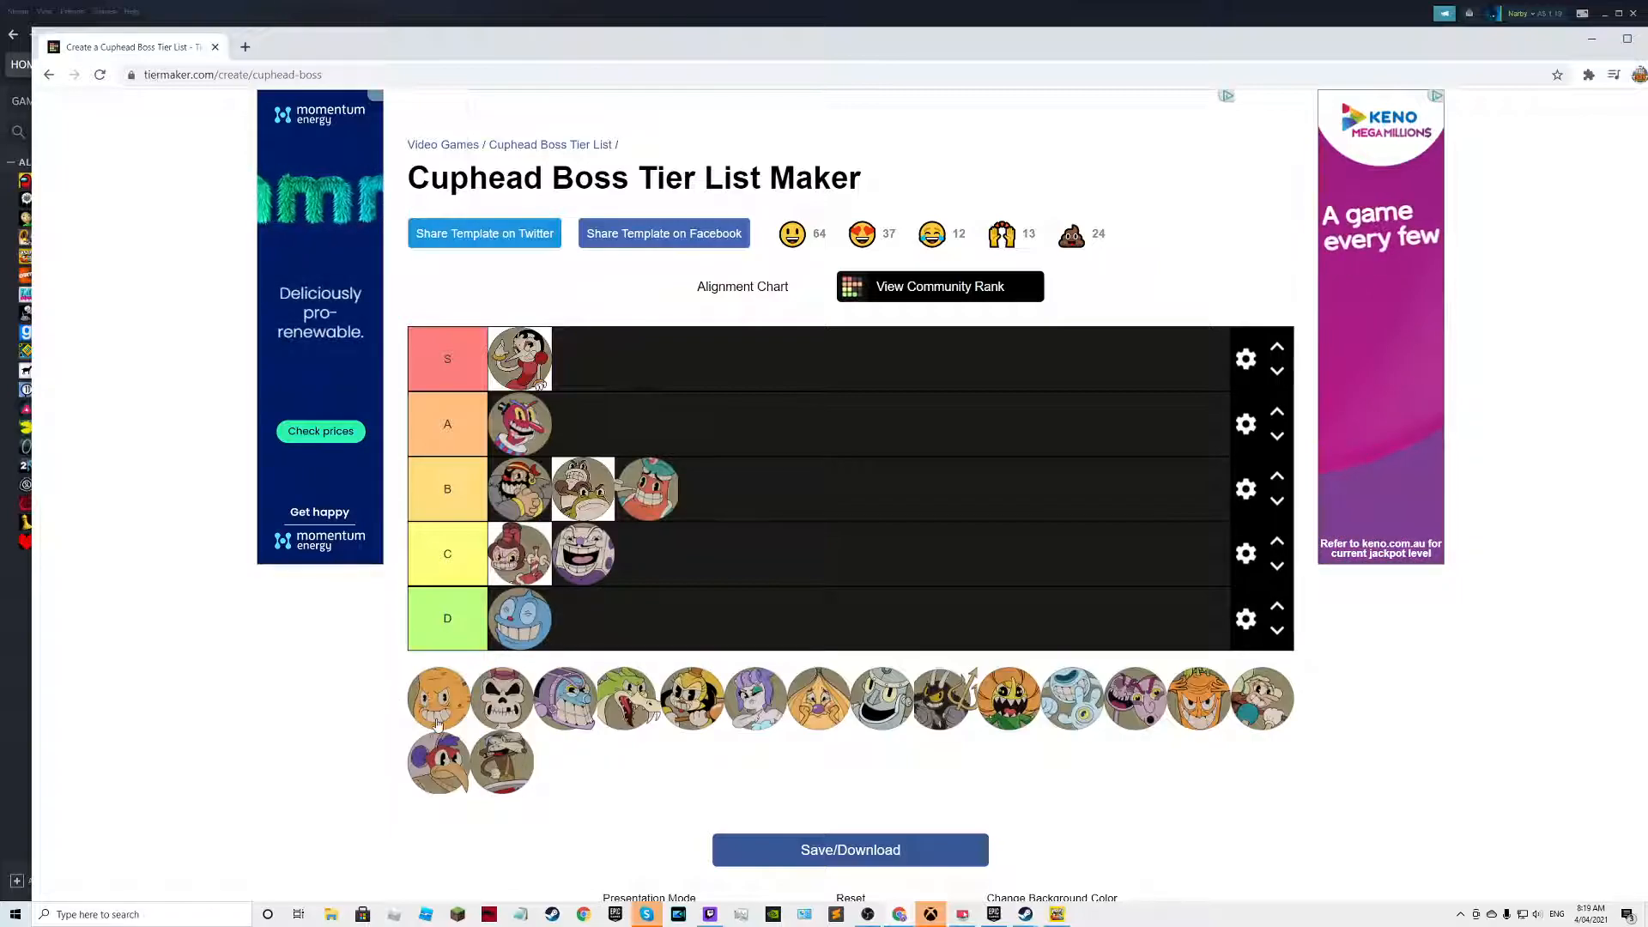
Rank the orange and skull bosses in C, more bosses into S and A, and the purple boss in B.
left_click_drag(438, 697, 647, 554)
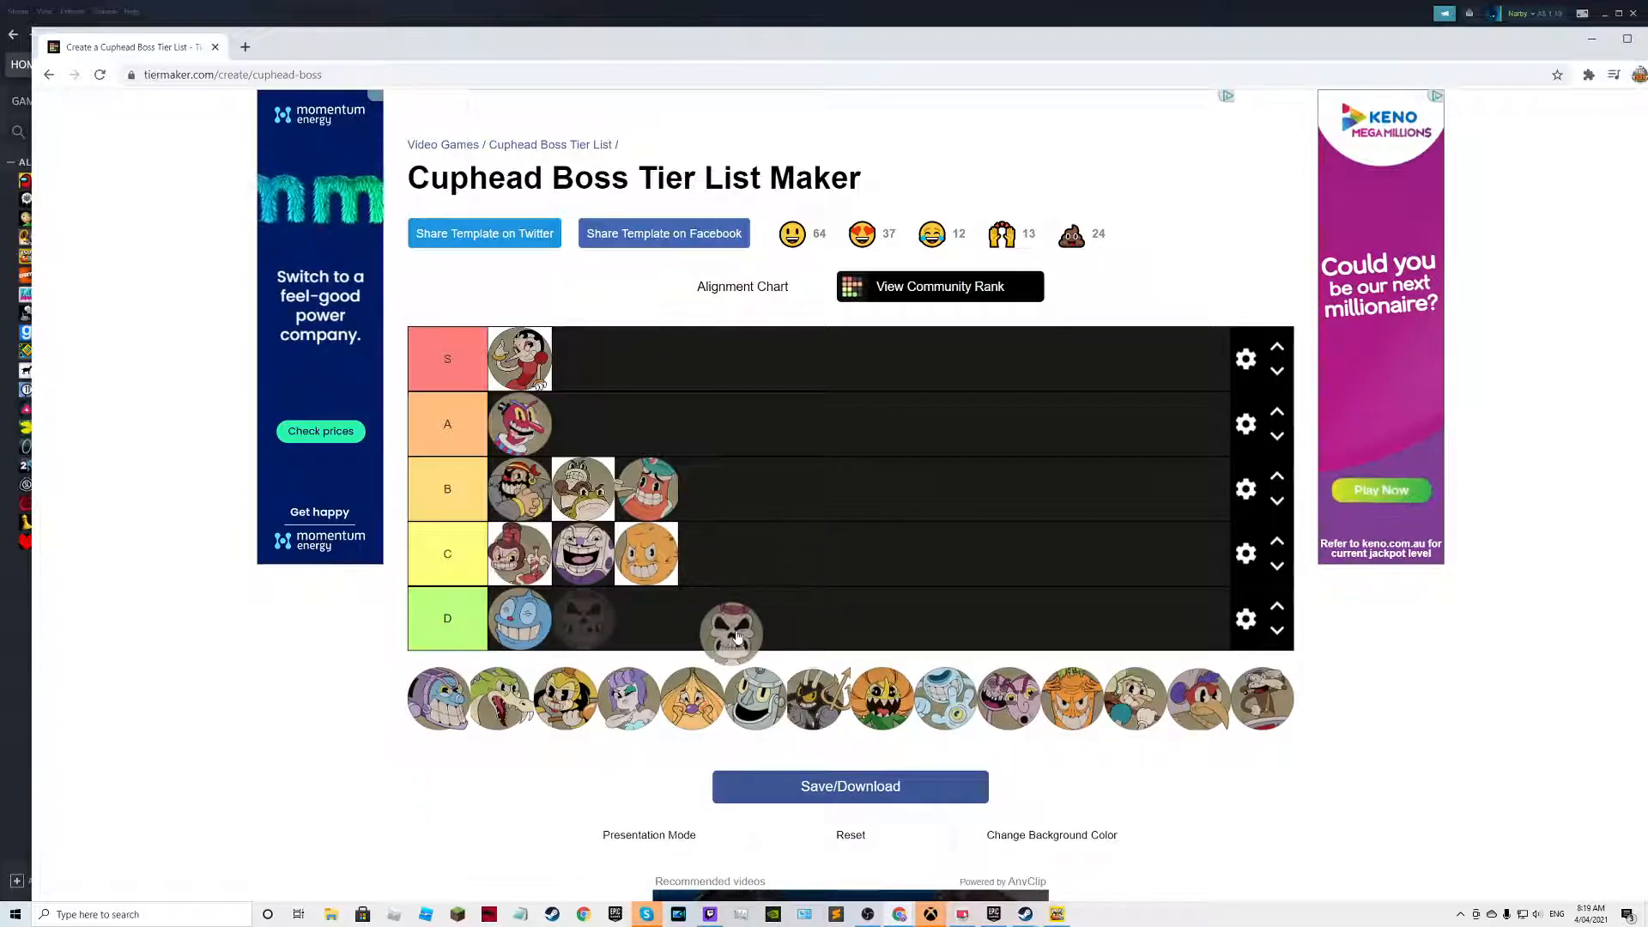
left_click_drag(729, 633, 709, 555)
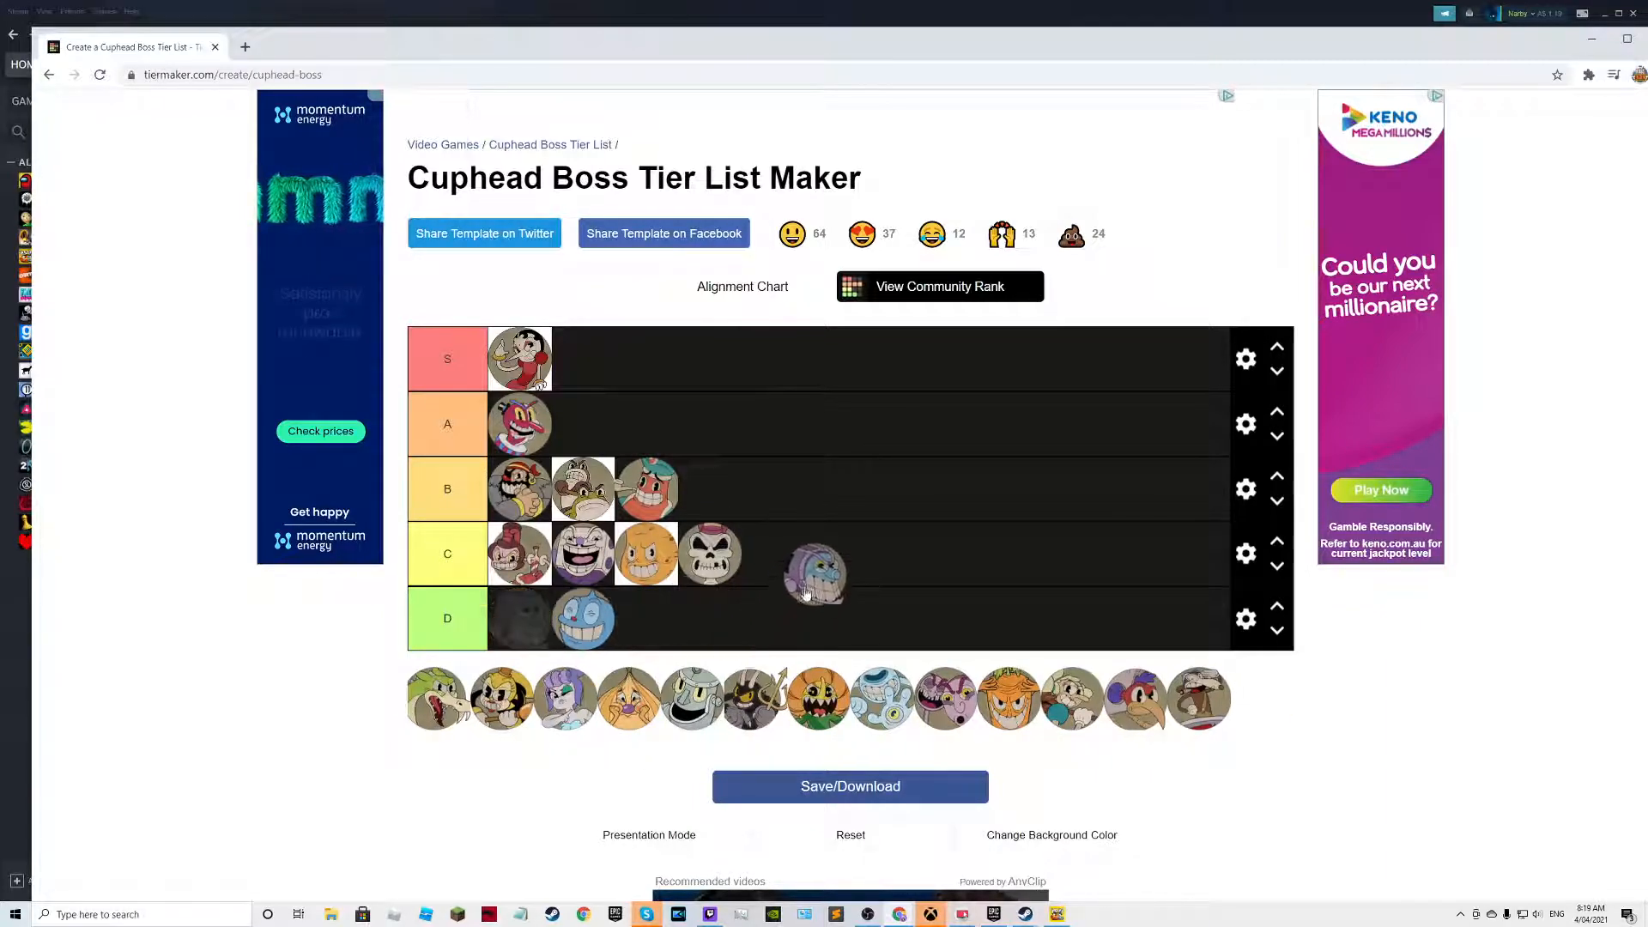
left_click_drag(814, 574, 728, 436)
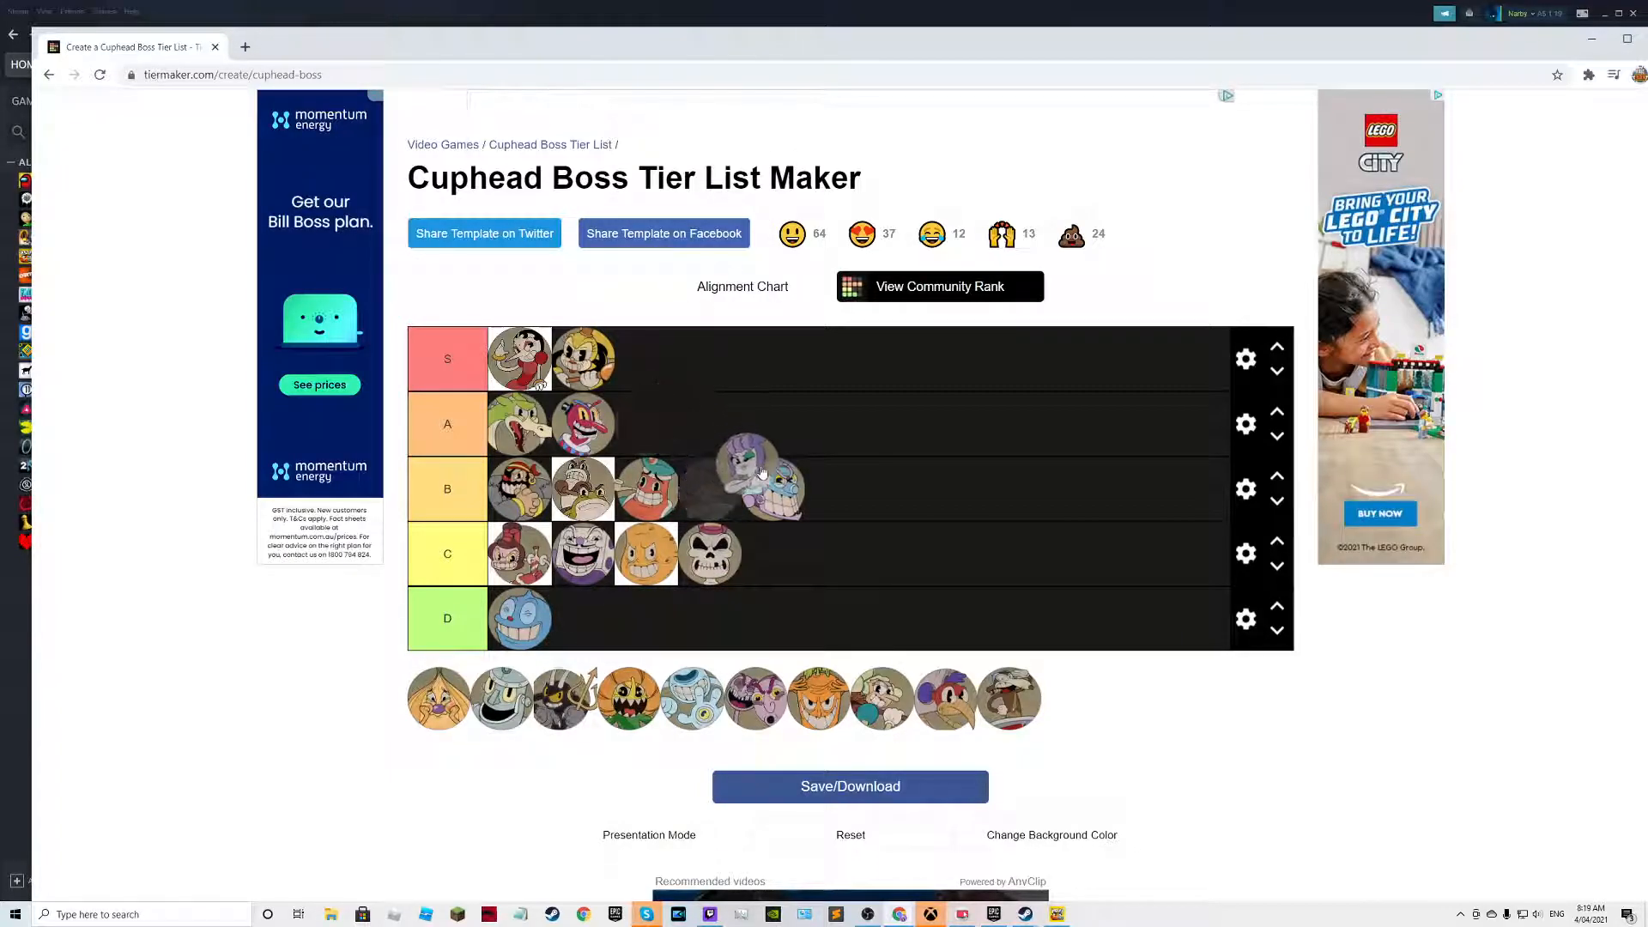
left_click_drag(760, 476, 645, 424)
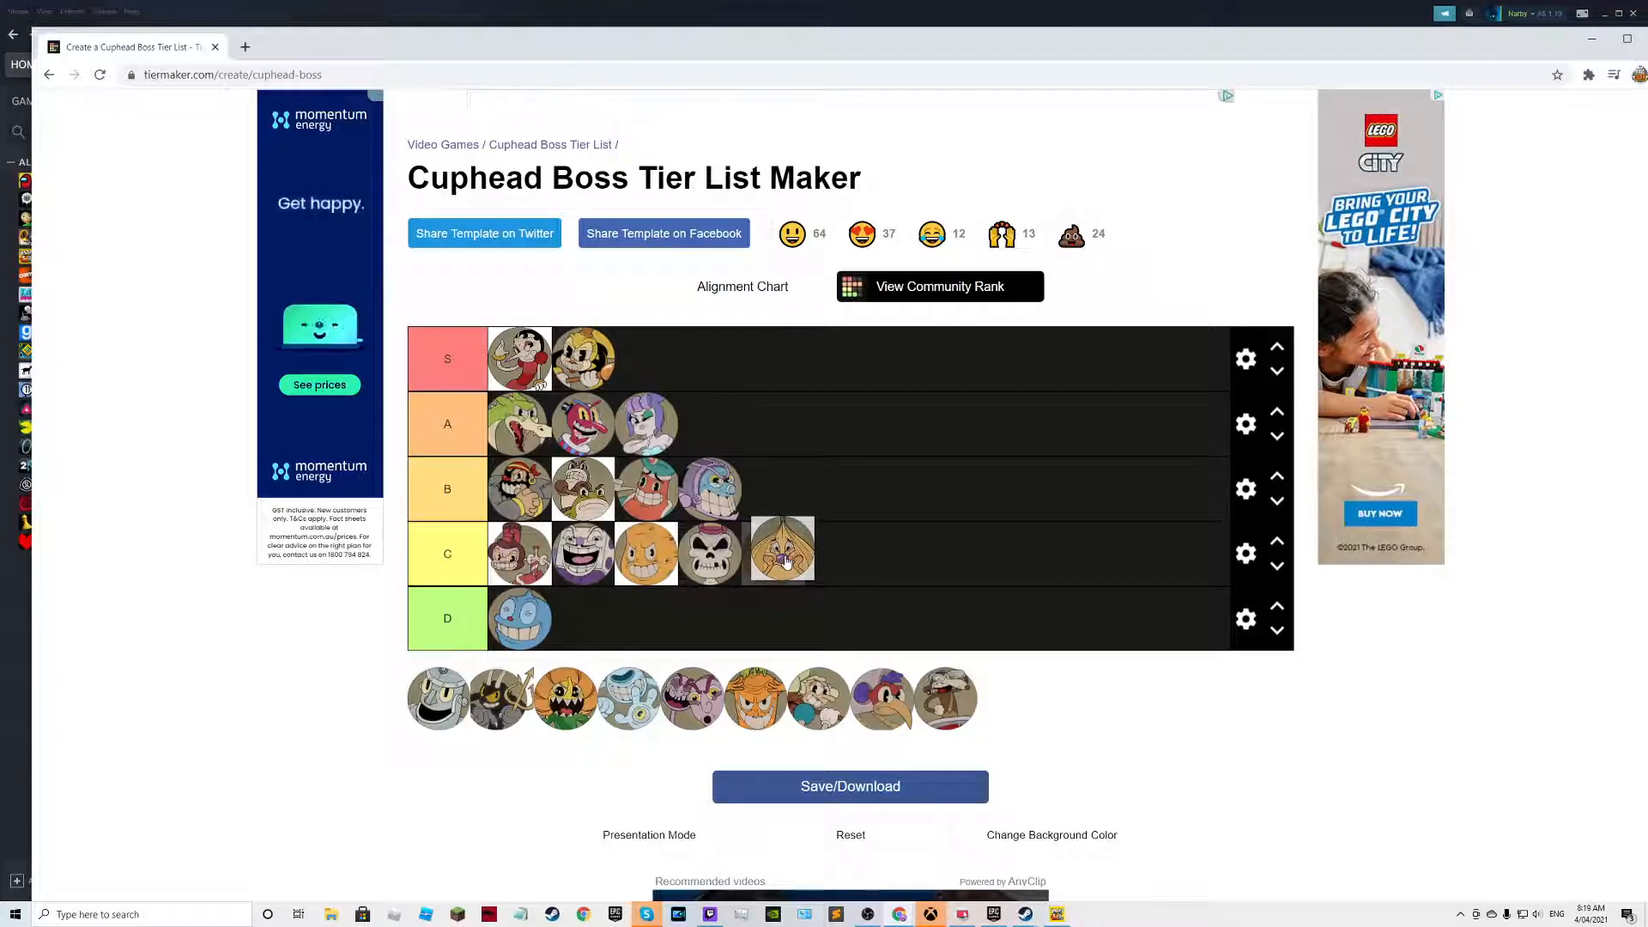
Settle one boss at the end of the B row after wavering between B and C.
left_click_drag(781, 551, 718, 569)
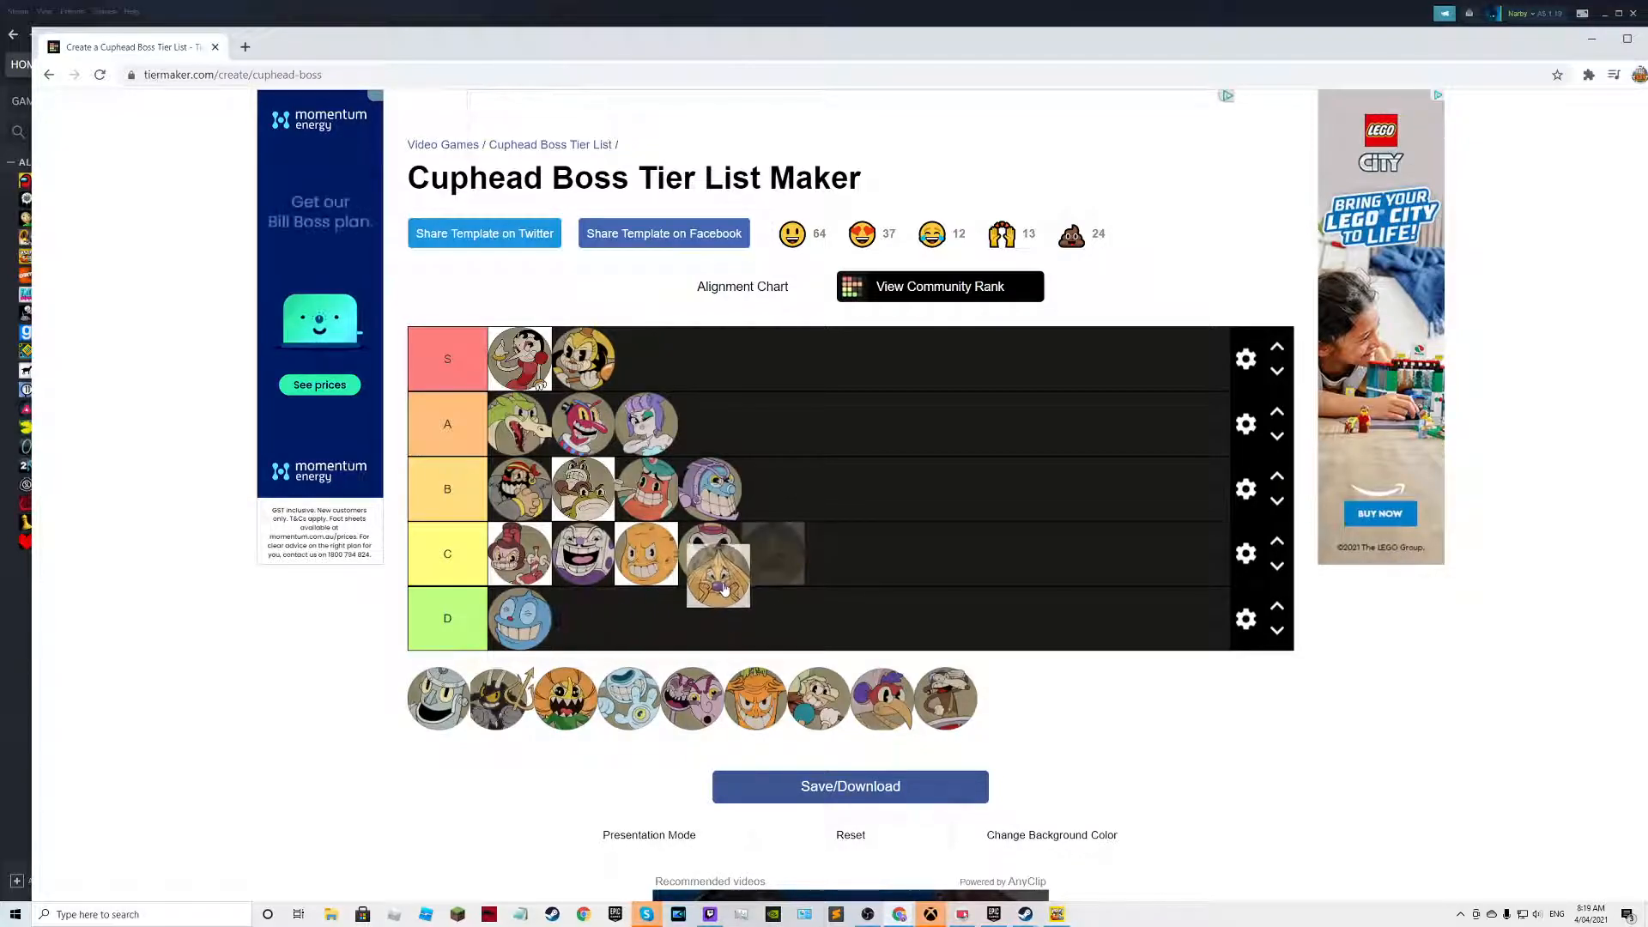
left_click_drag(717, 565, 774, 494)
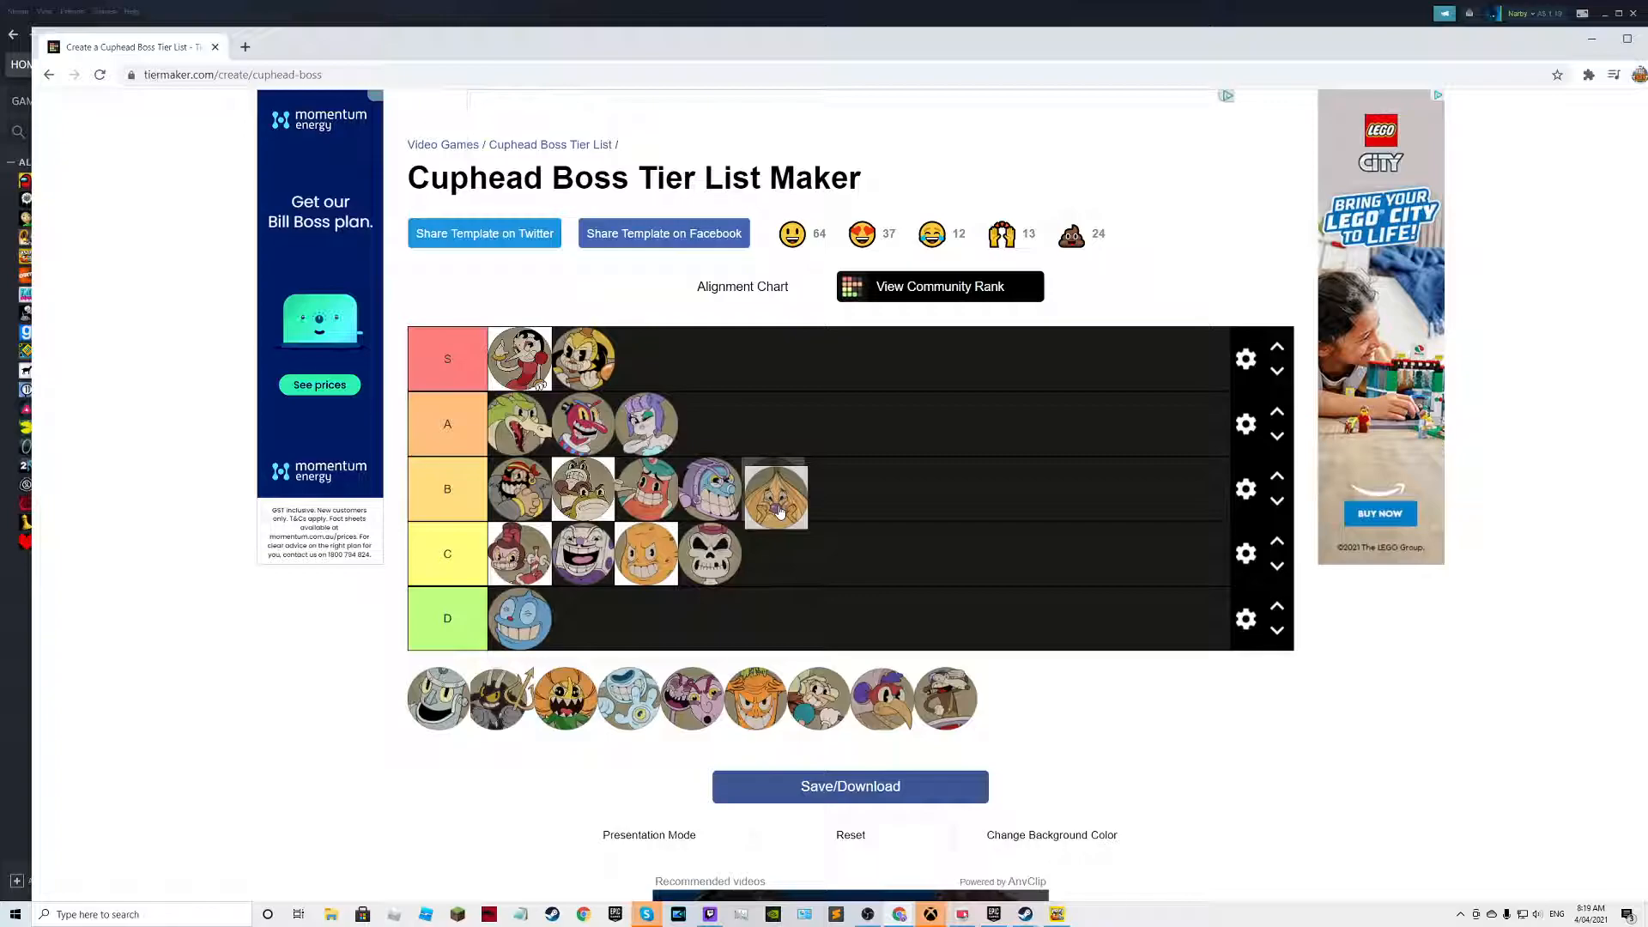
left_click_drag(774, 495, 767, 540)
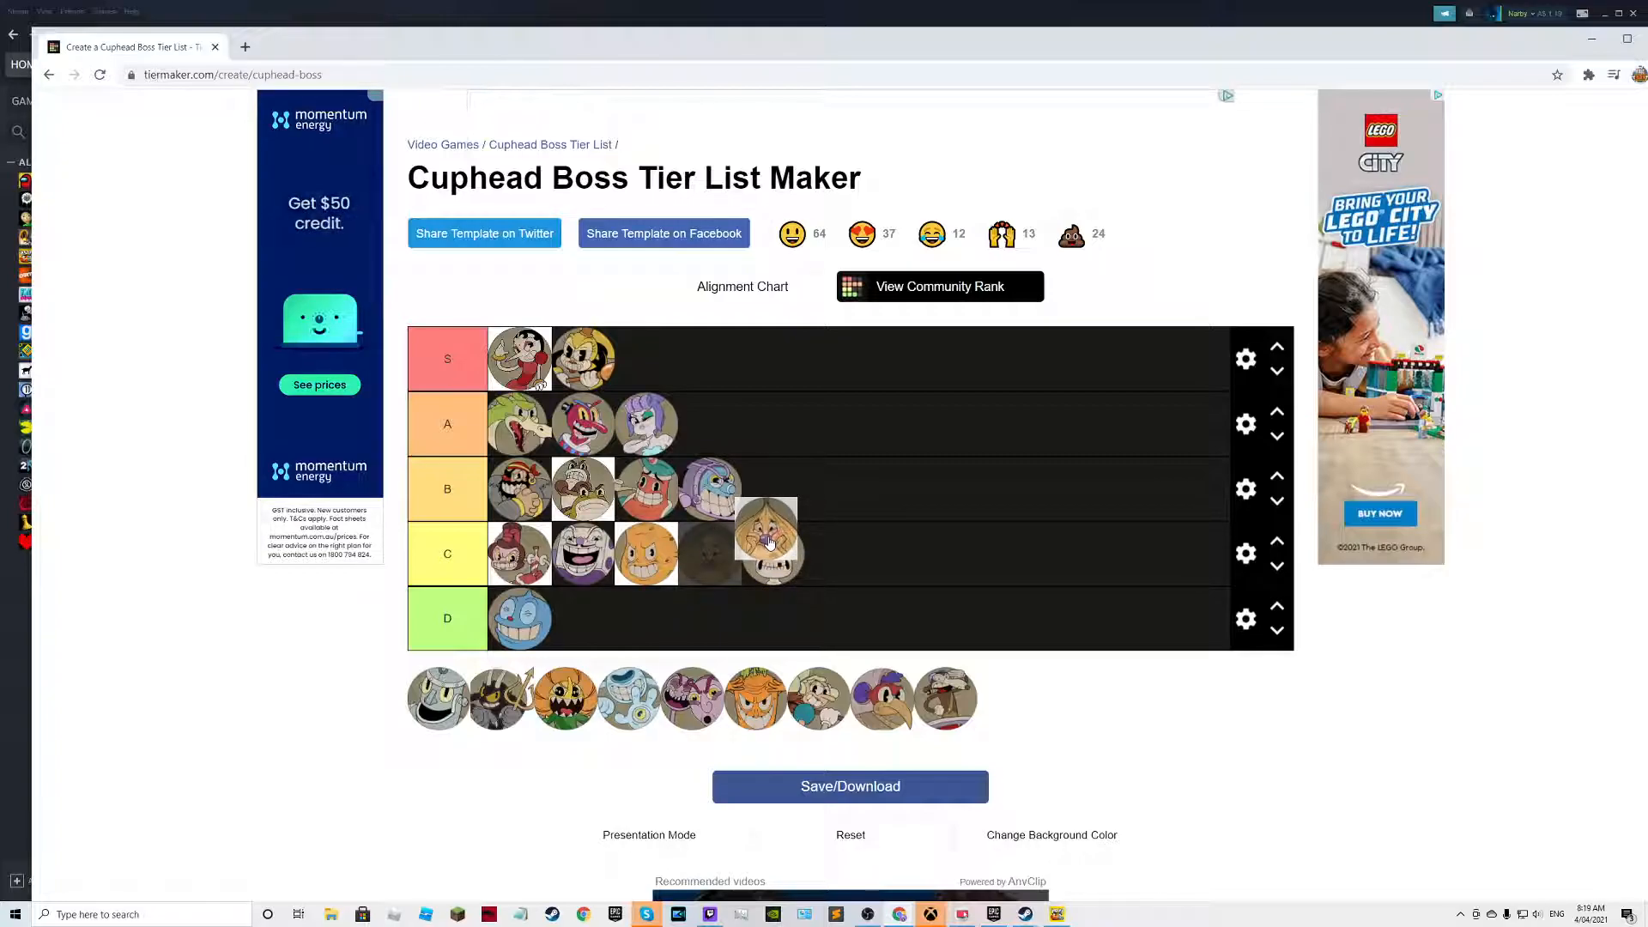
left_click_drag(767, 541, 772, 494)
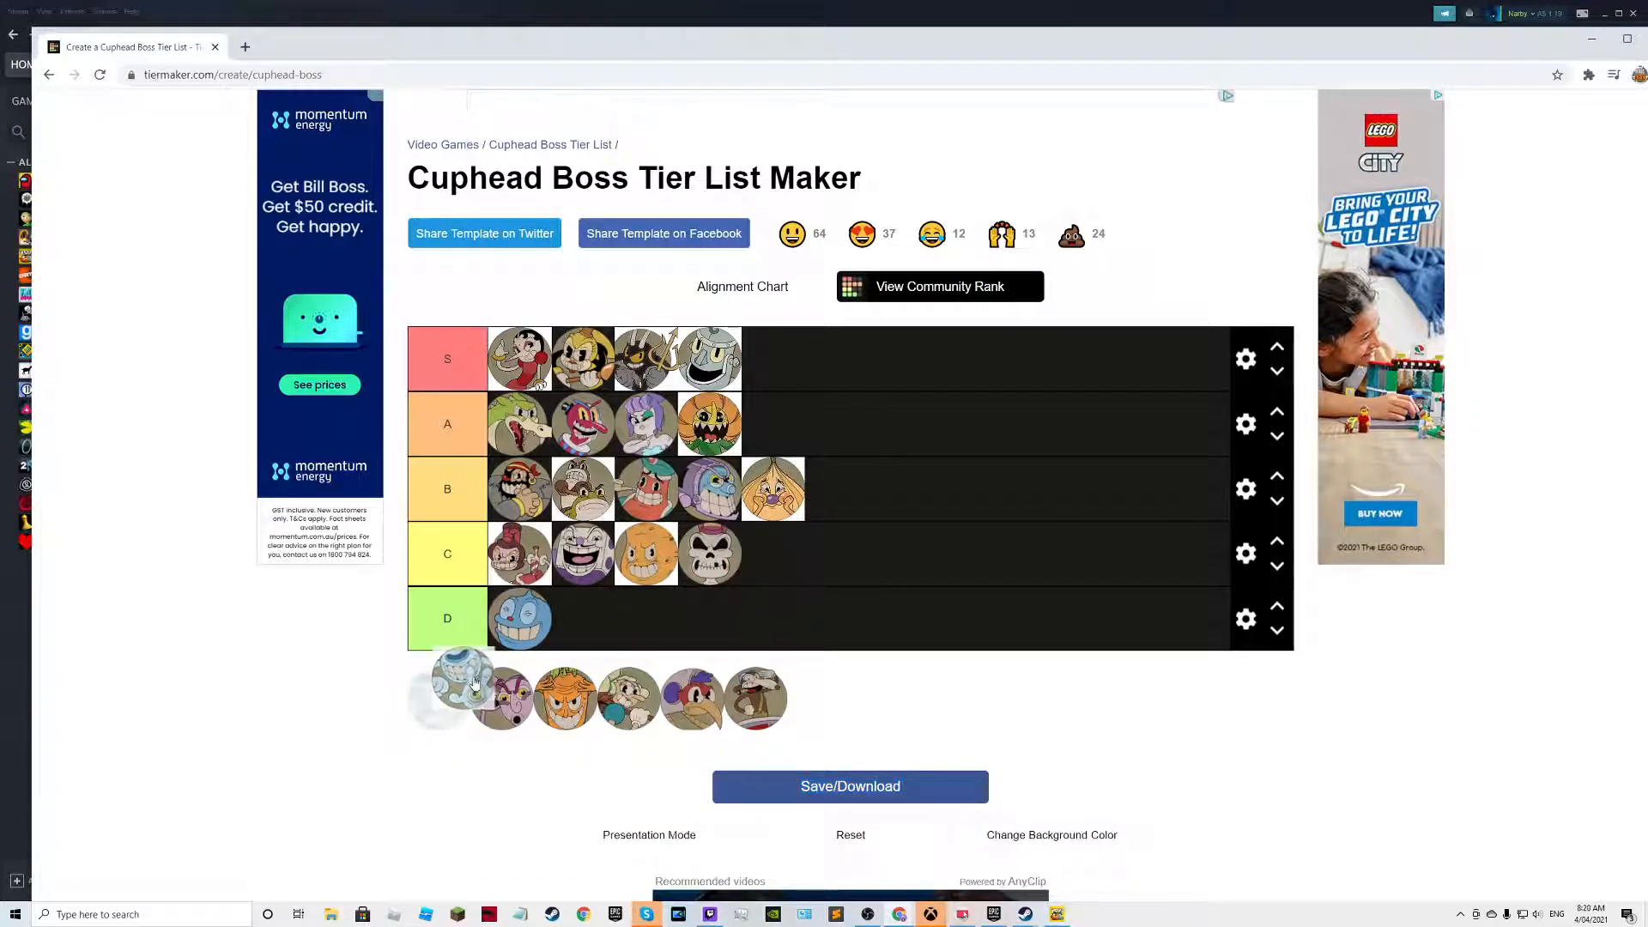
Rank the blue and orange bosses in B and the last remaining boss in D.
left_click_drag(462, 688, 698, 604)
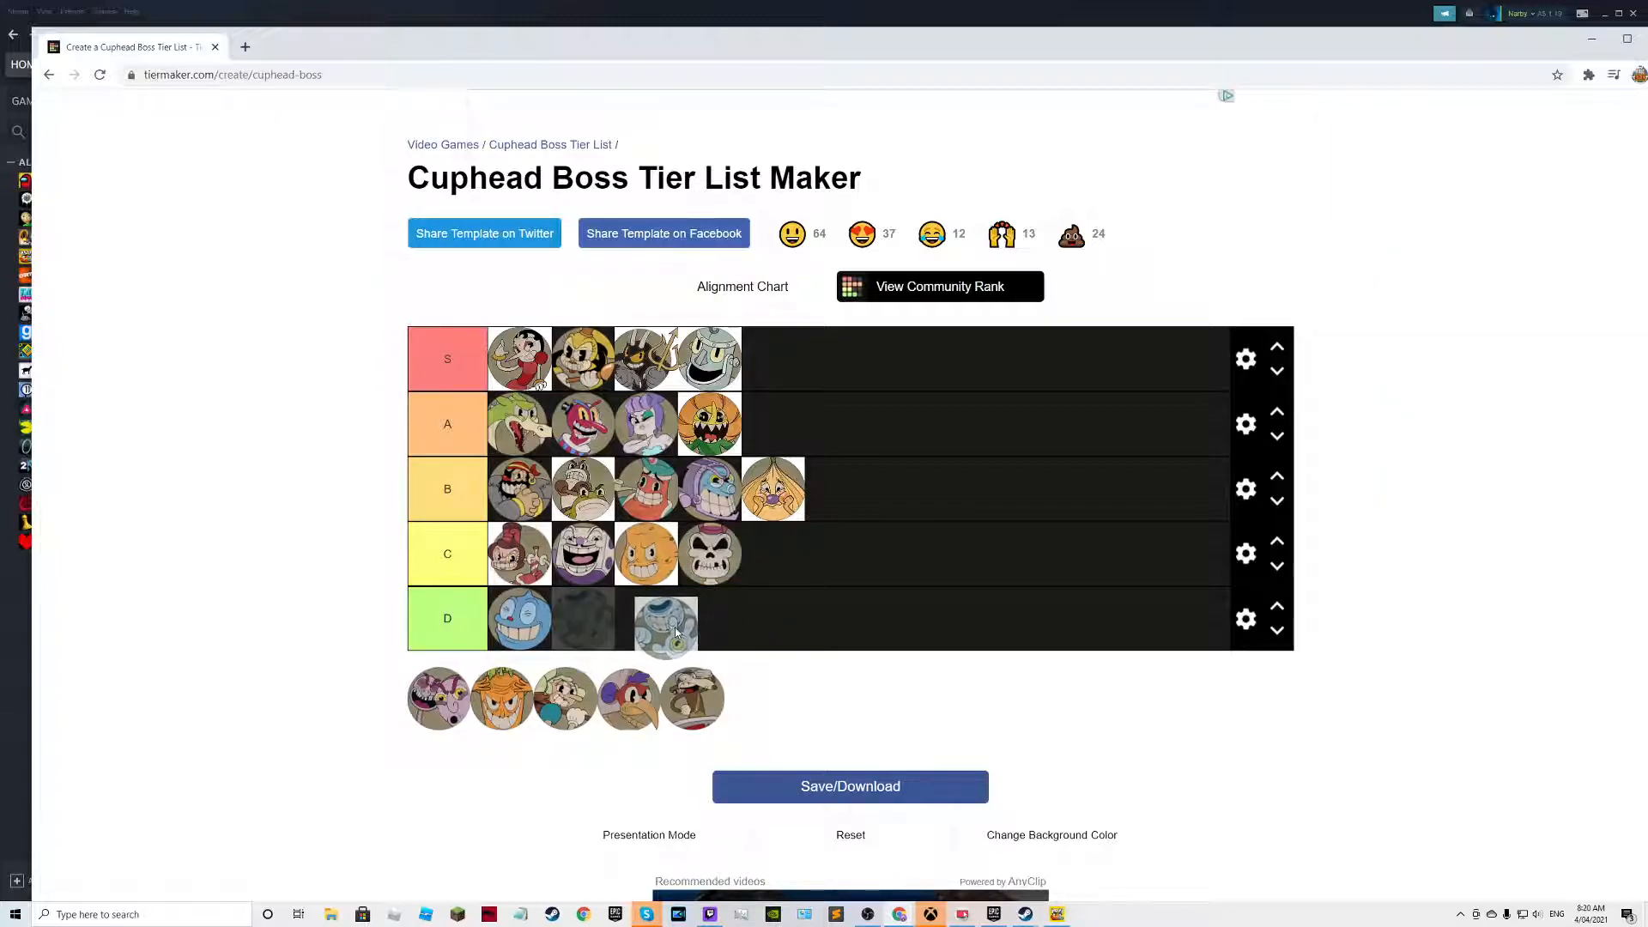
left_click_drag(665, 618, 769, 555)
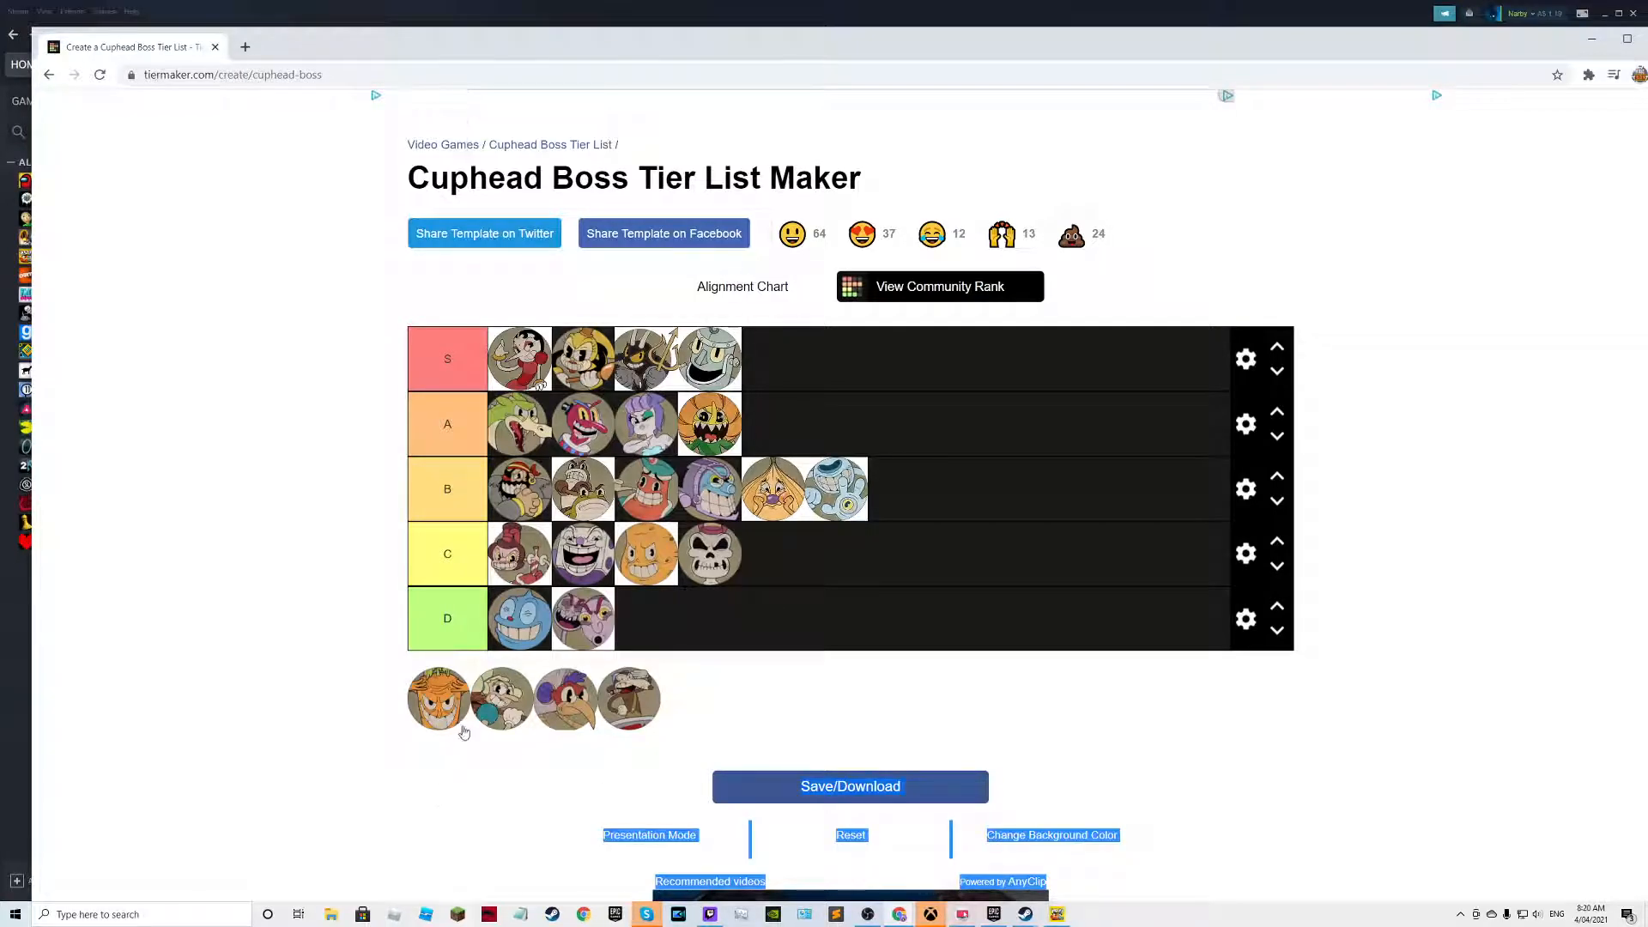
left_click_drag(438, 697, 831, 515)
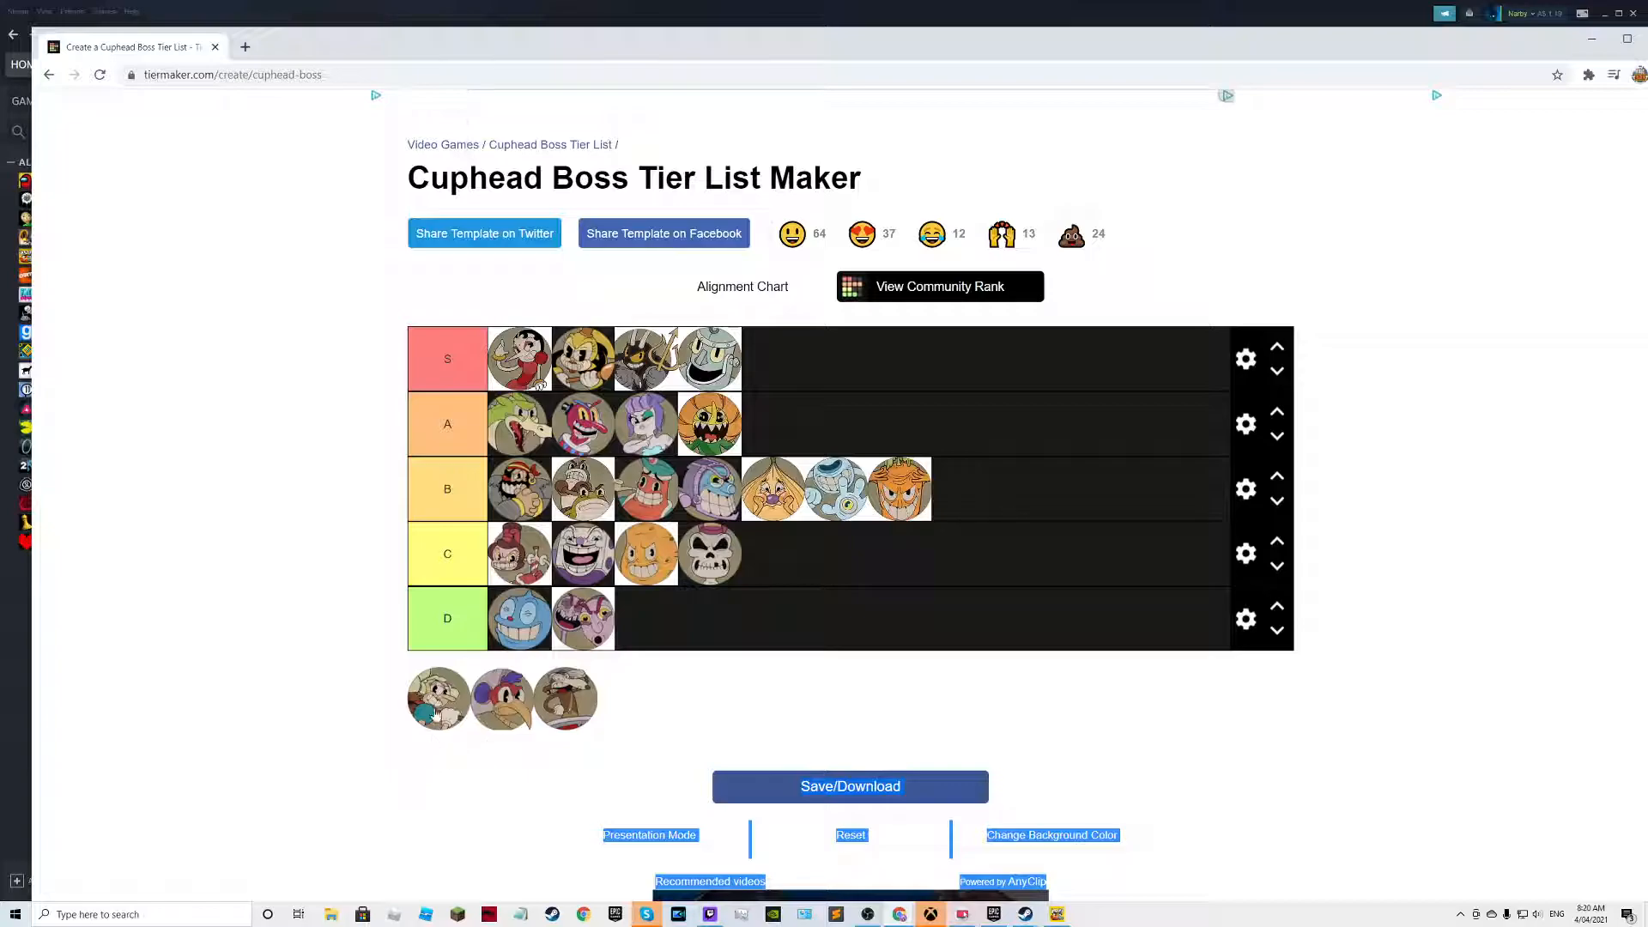
mouse_move(686, 667)
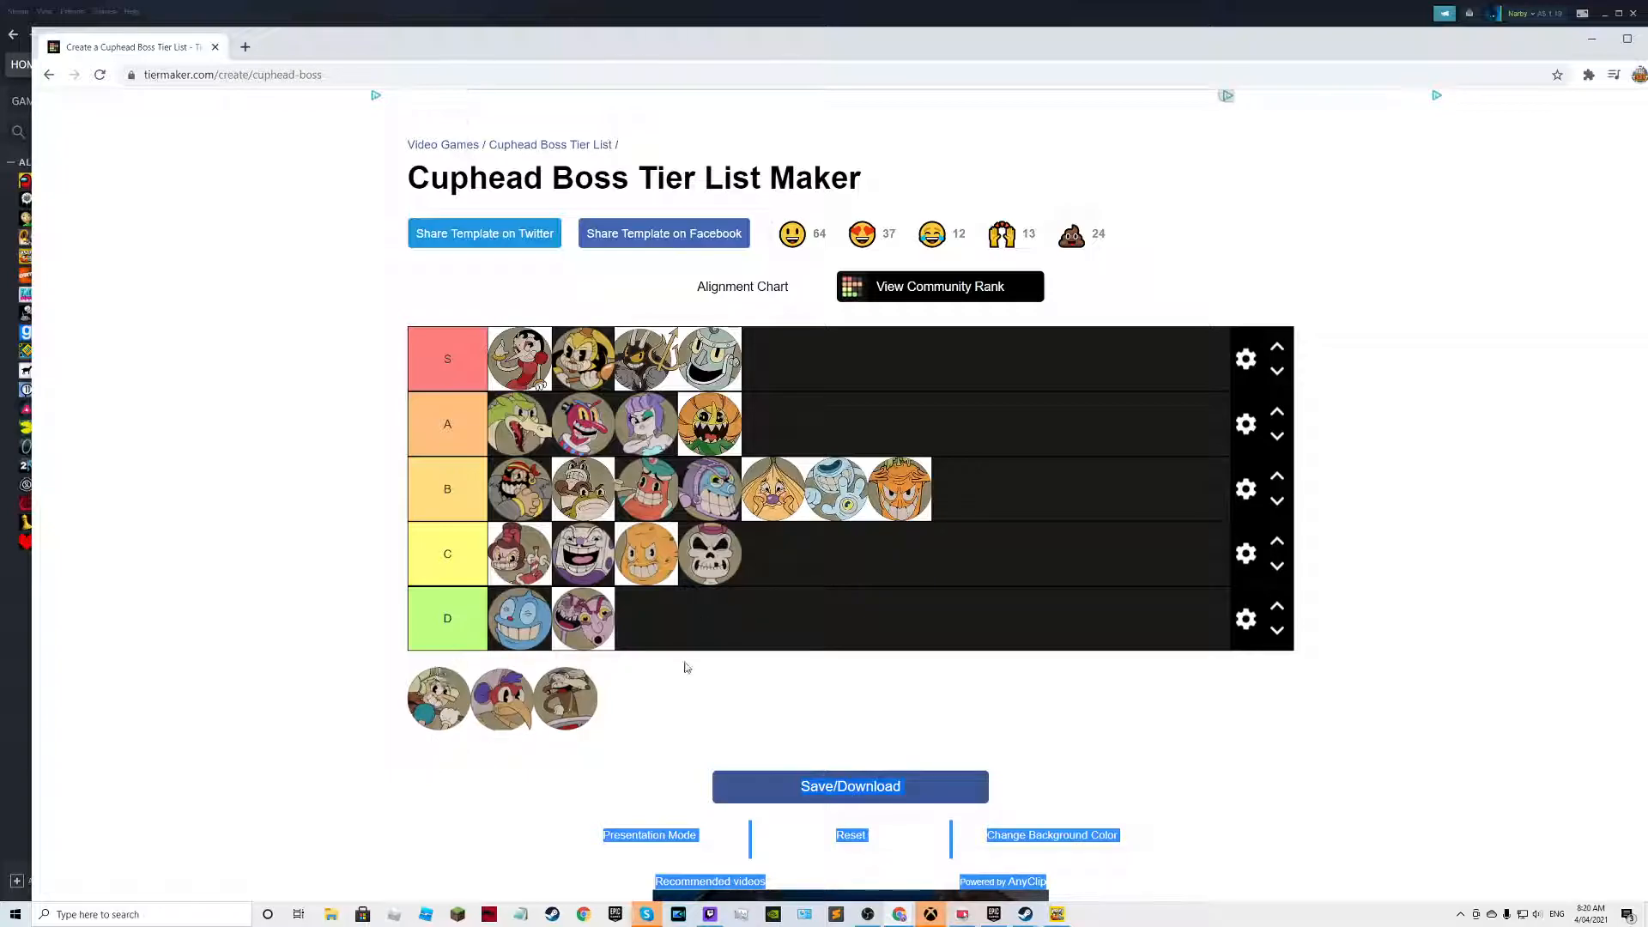
mouse_move(460, 753)
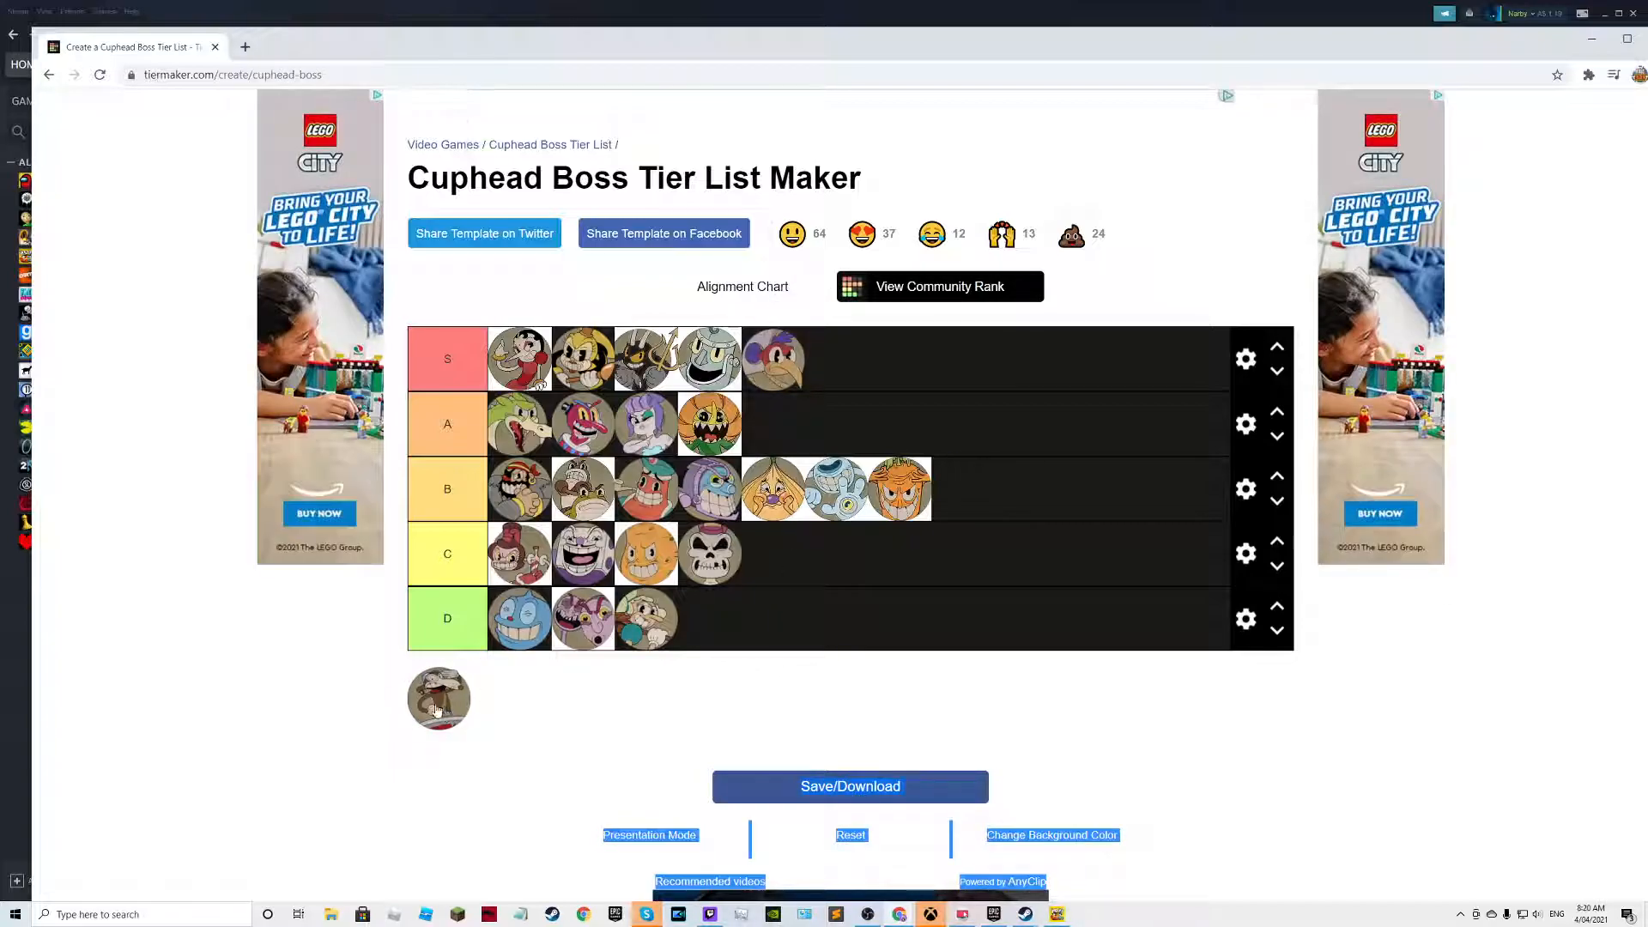
left_click_drag(438, 699, 737, 628)
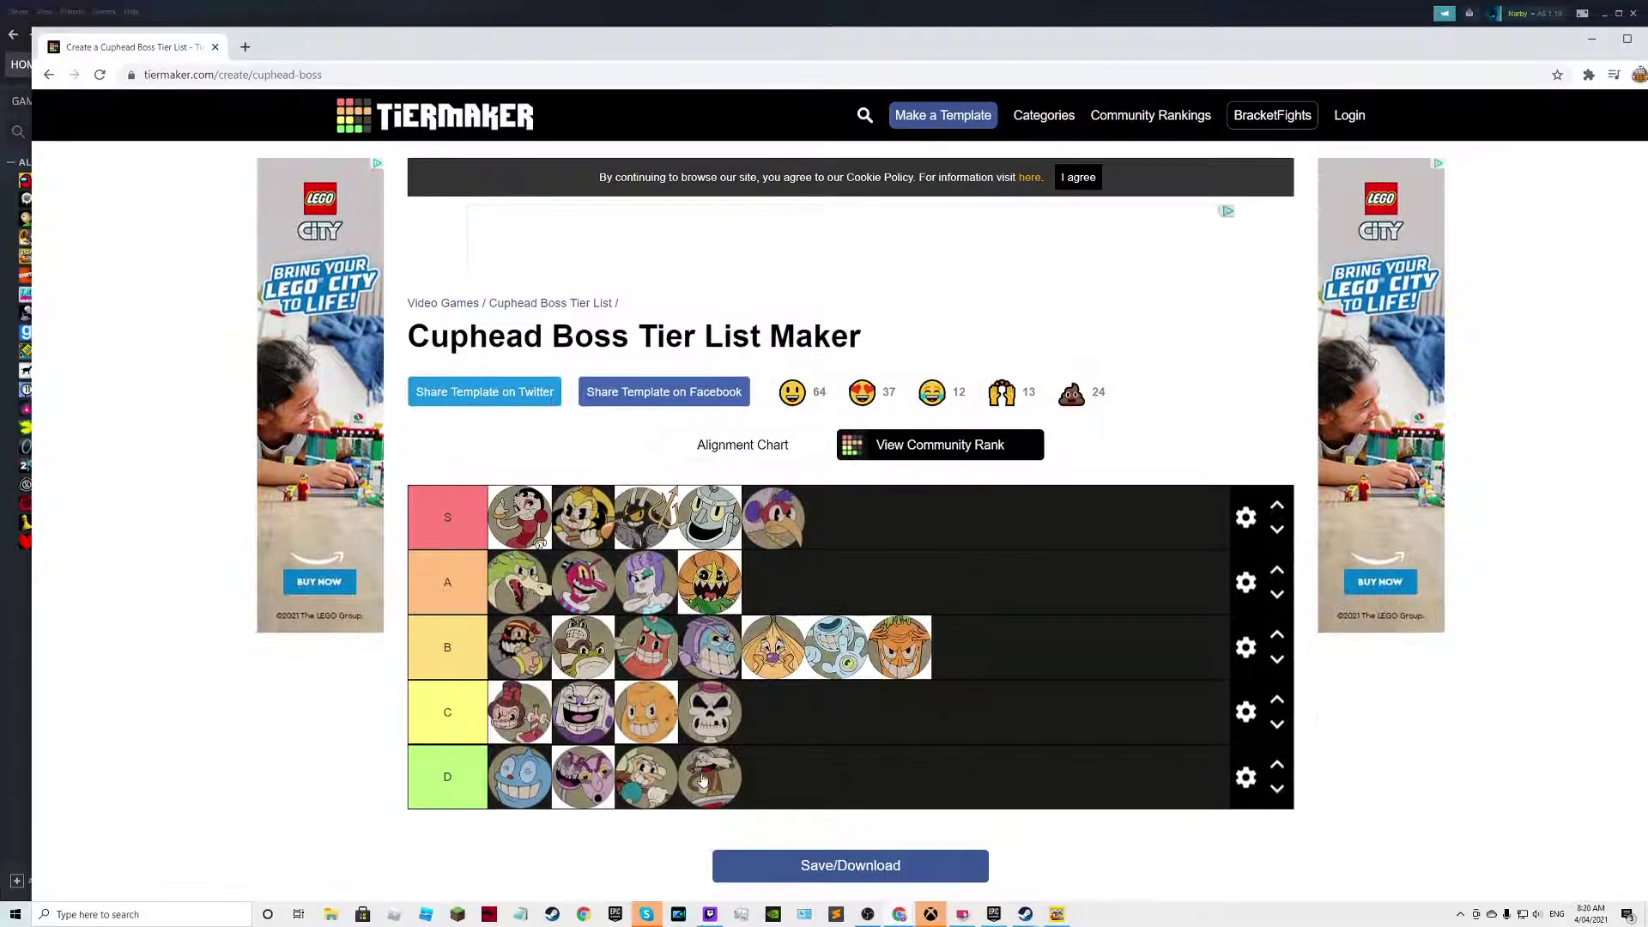
mouse_move(1528, 725)
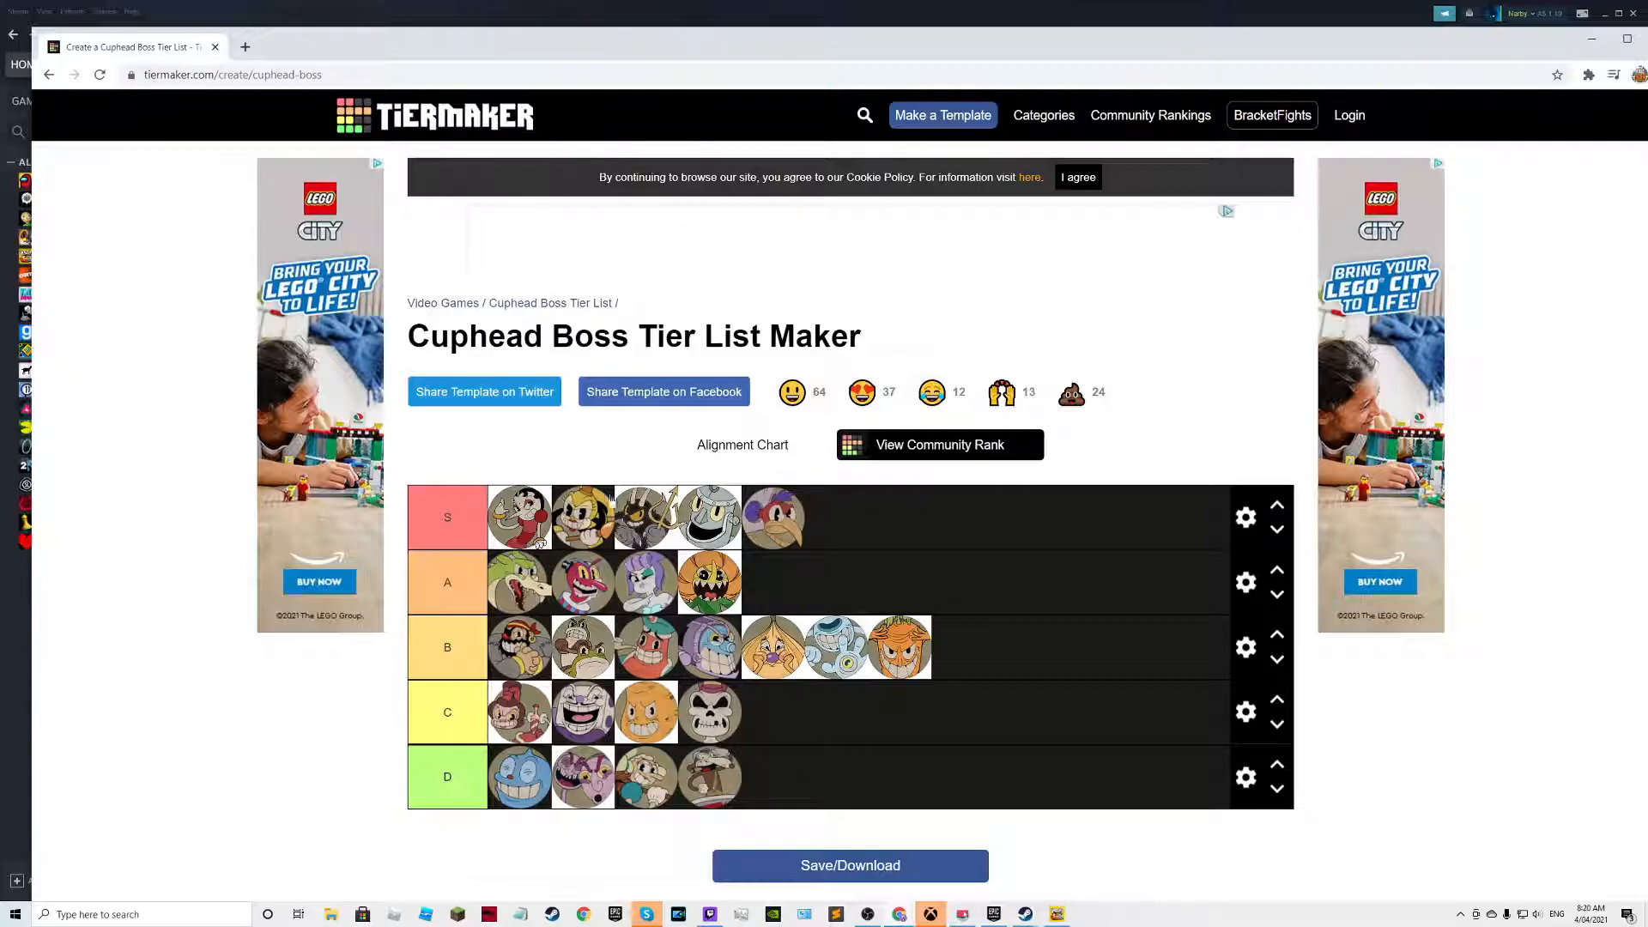
mouse_move(520, 604)
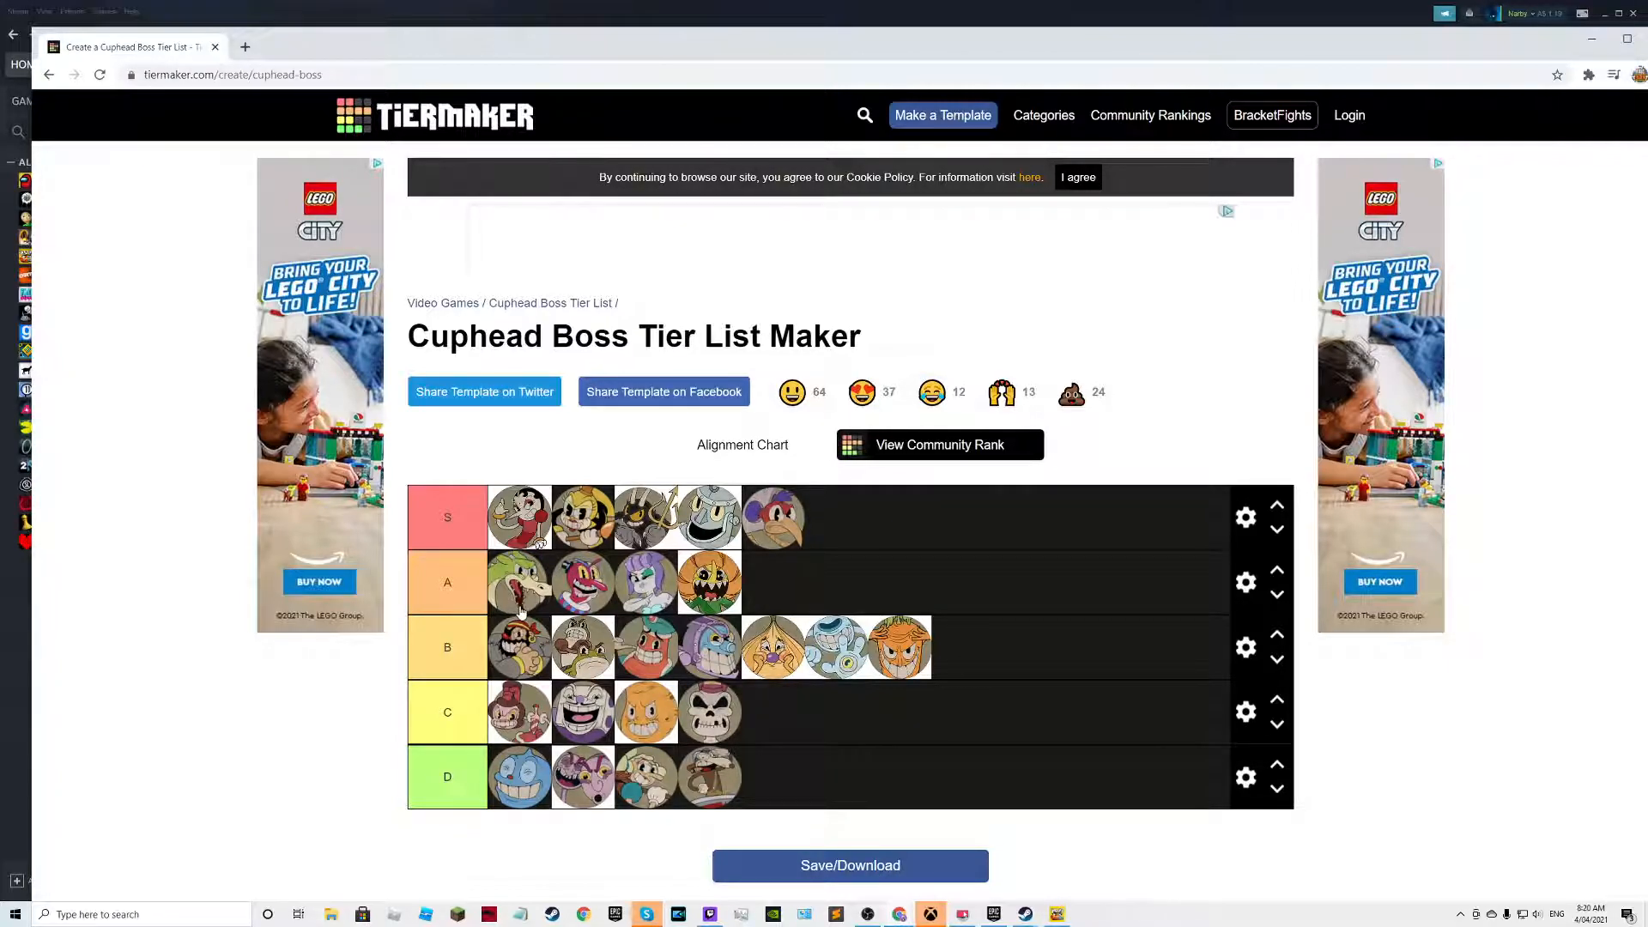